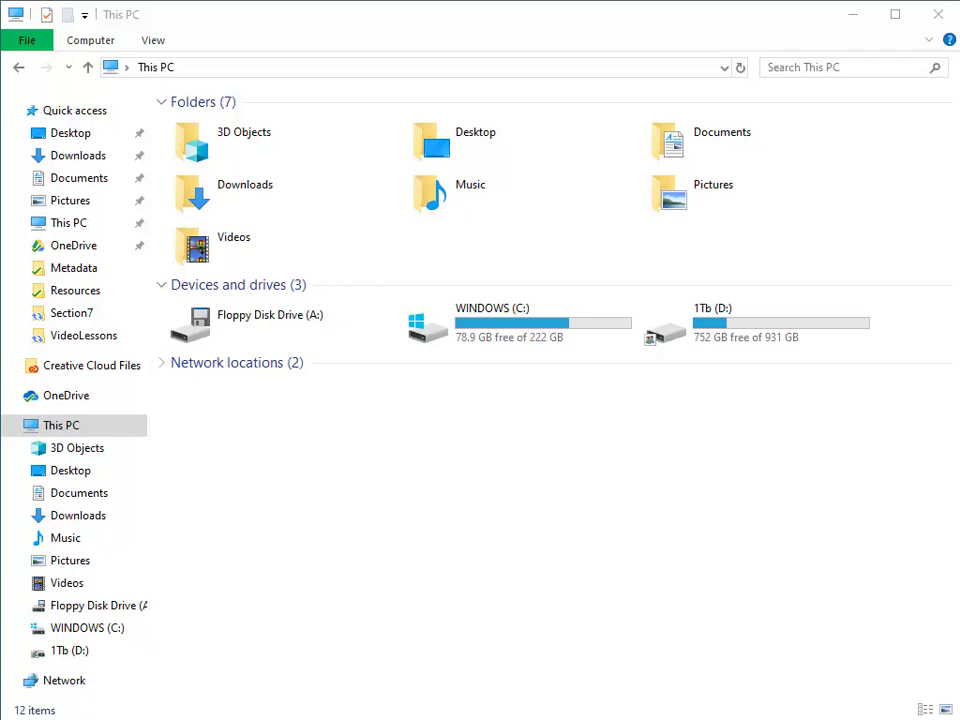
pyautogui.moveTo(192, 426)
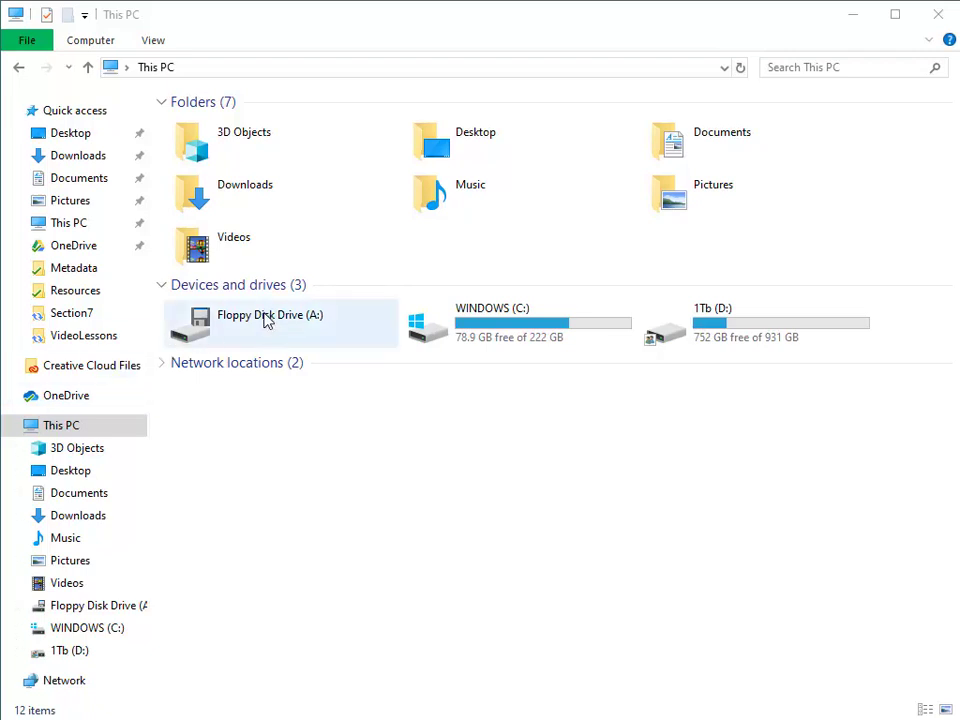
# - Open Floppy Disk Drive (A:) in This PC to view its 18 GIF files
pyautogui.click(266, 315)
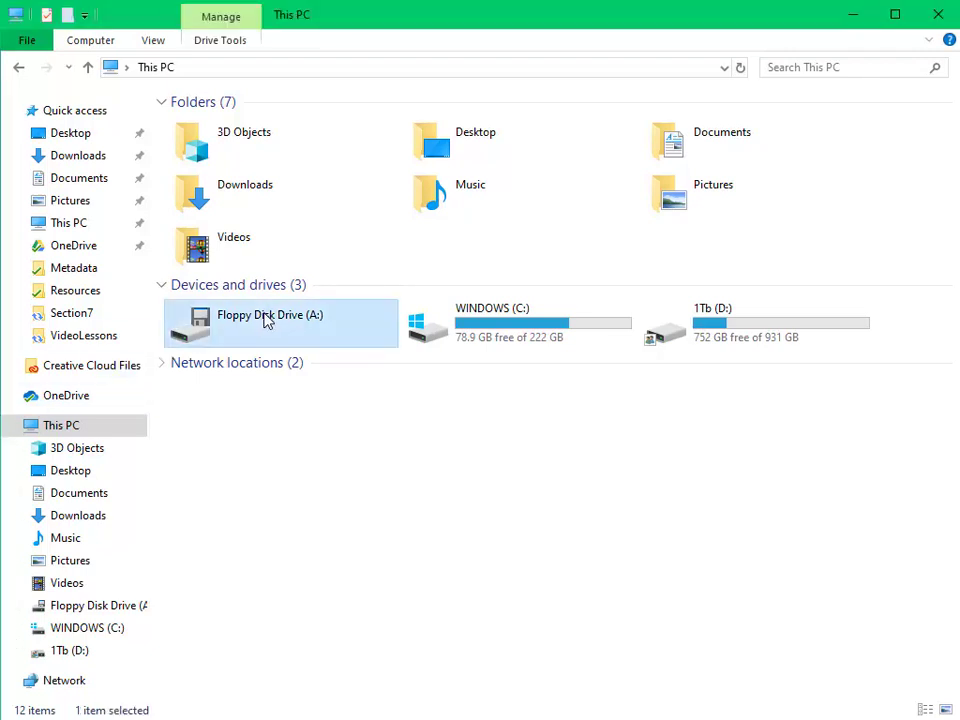
pyautogui.doubleClick(270, 315)
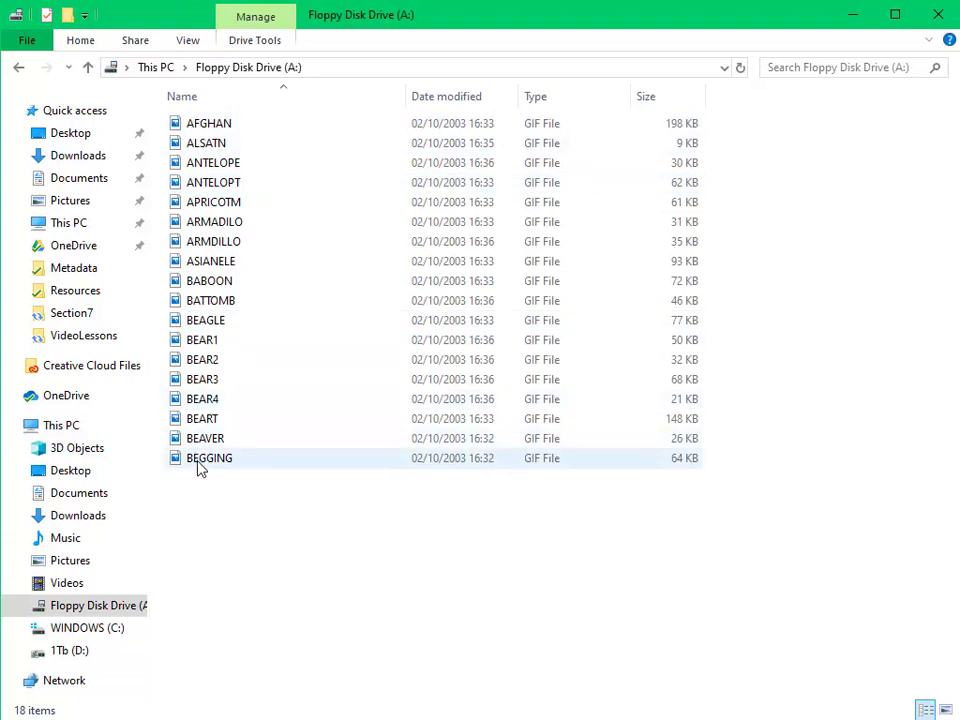
pyautogui.moveTo(202, 433)
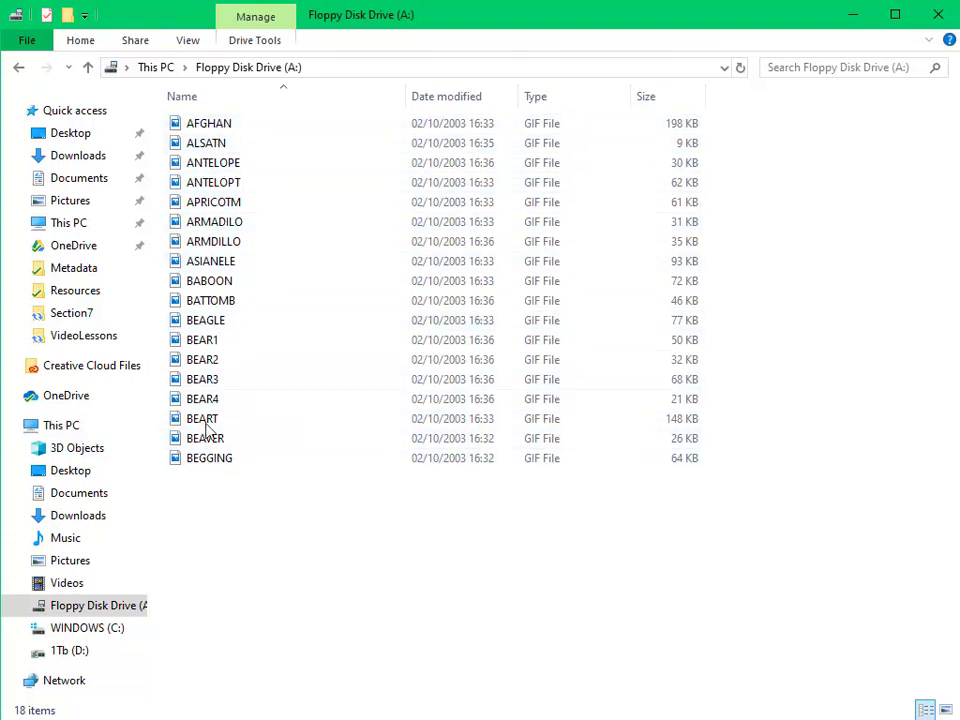
pyautogui.moveTo(222, 366)
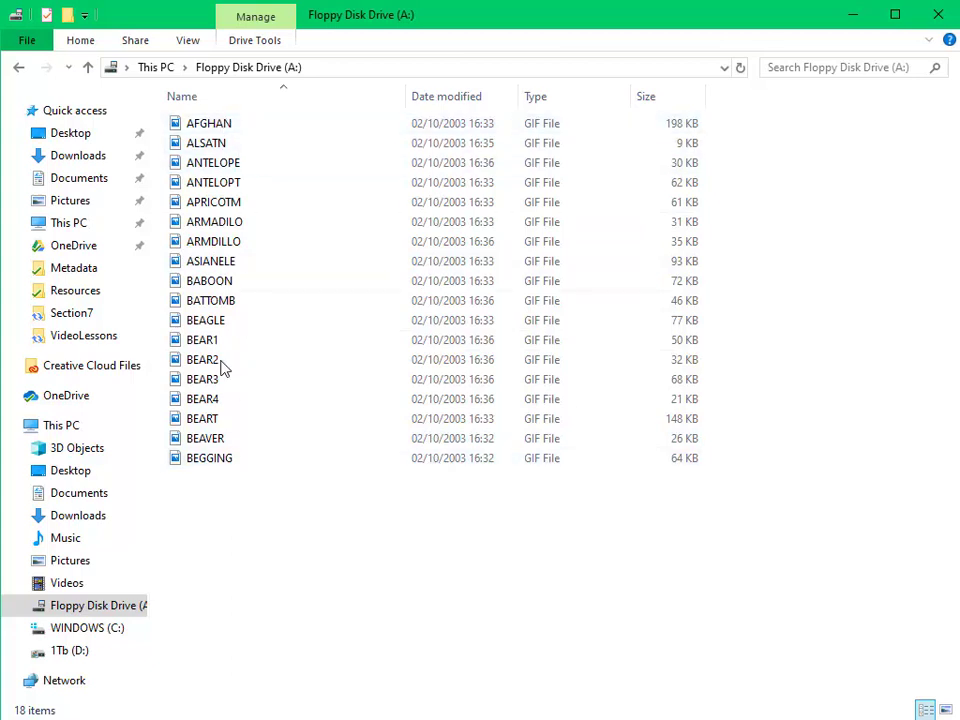
pyautogui.click(208, 123)
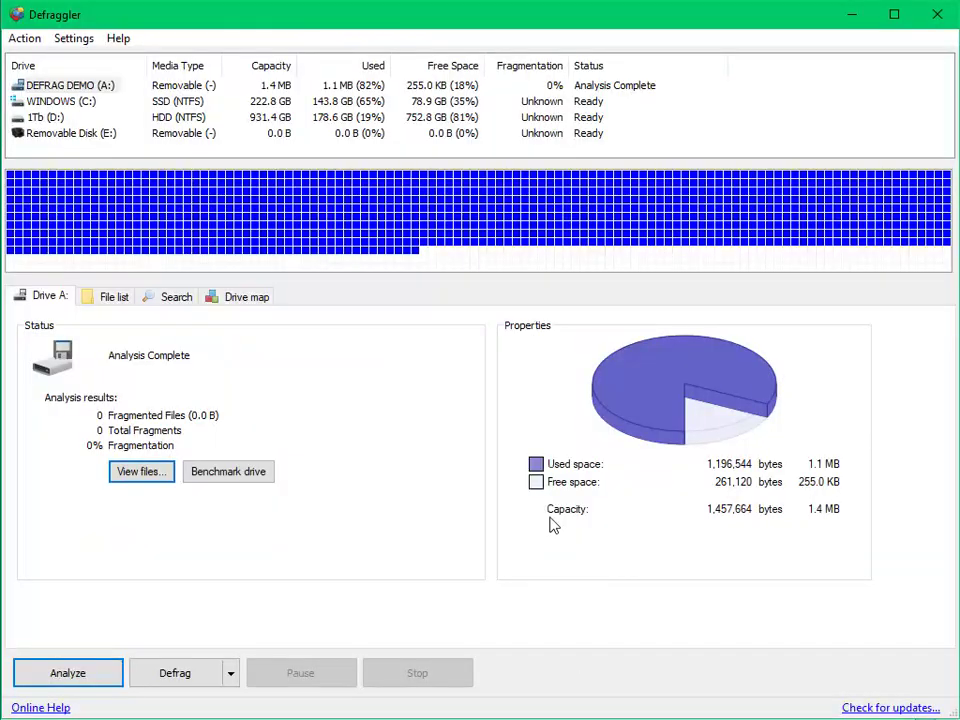
pyautogui.moveTo(419, 367)
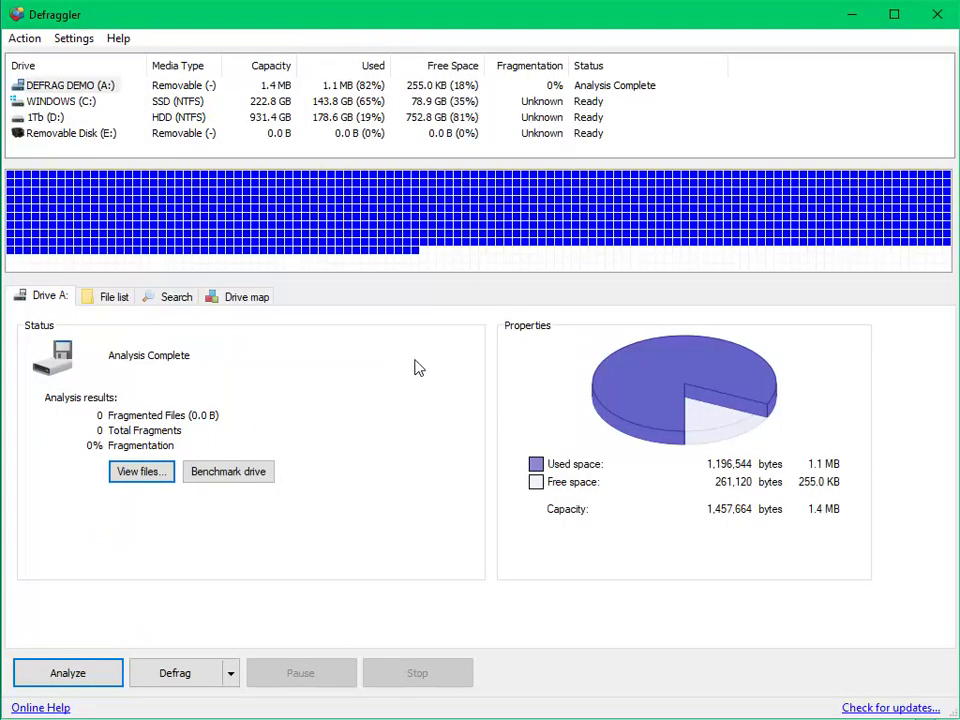
pyautogui.moveTo(93, 235)
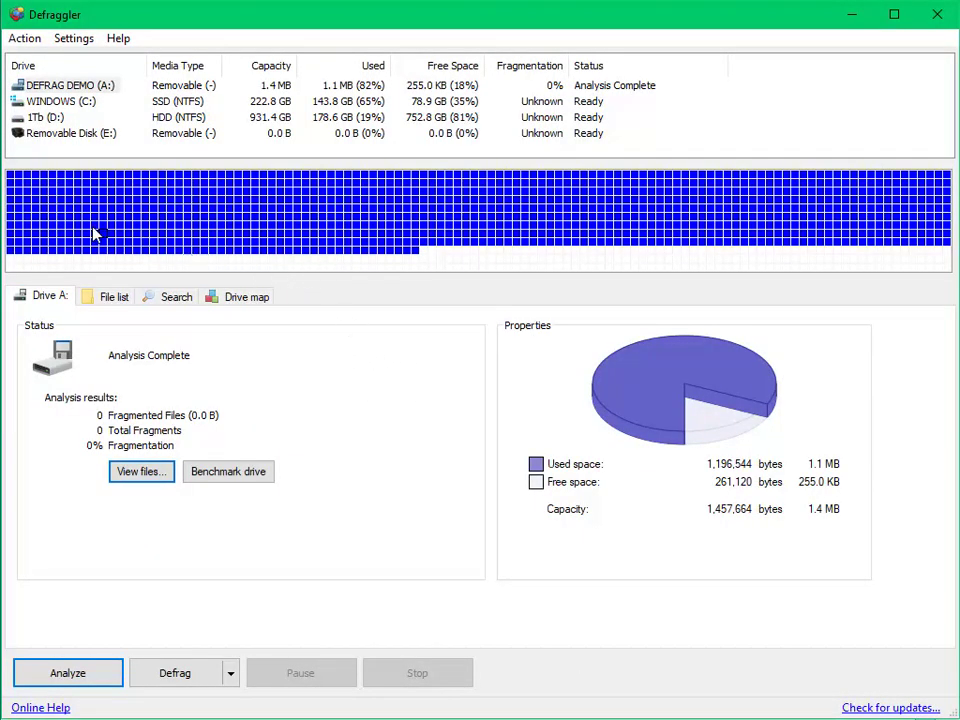
pyautogui.moveTo(33, 180)
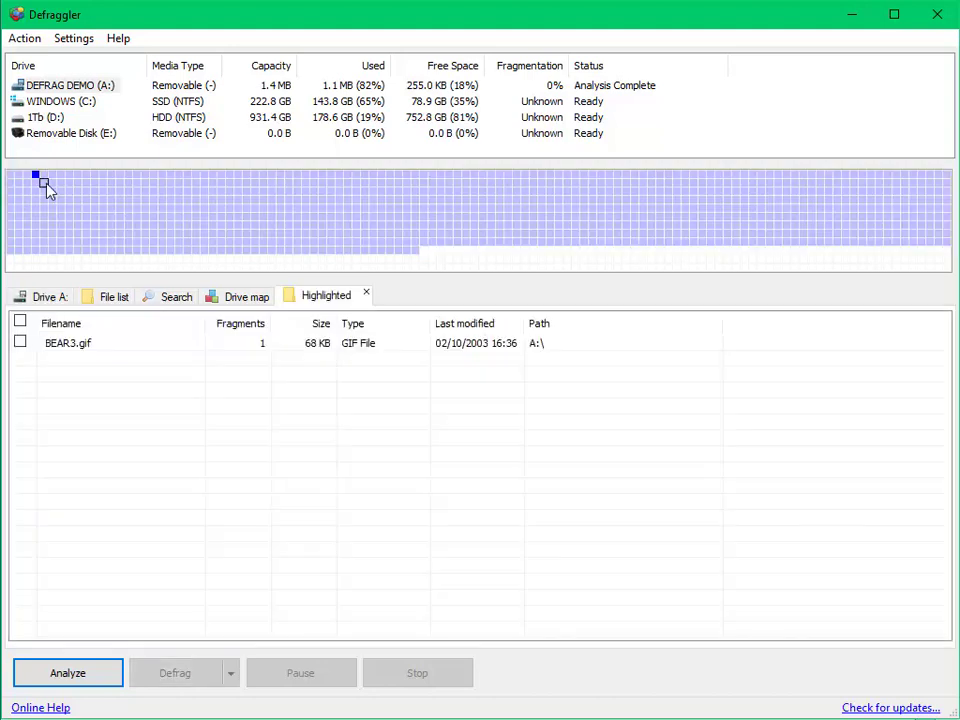
pyautogui.moveTo(39, 179)
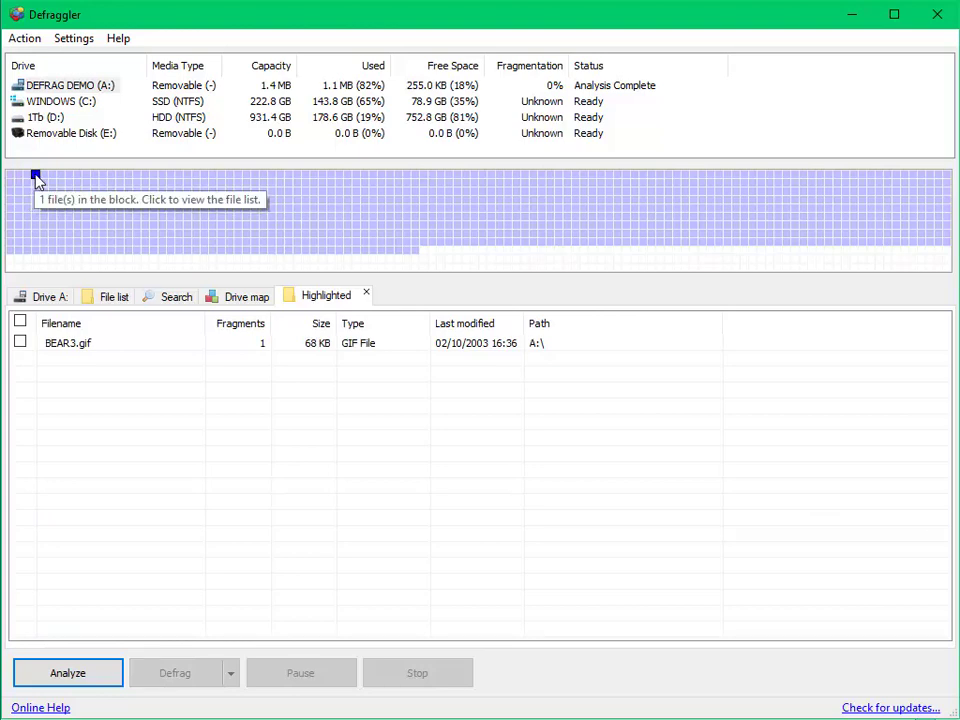
pyautogui.moveTo(64, 349)
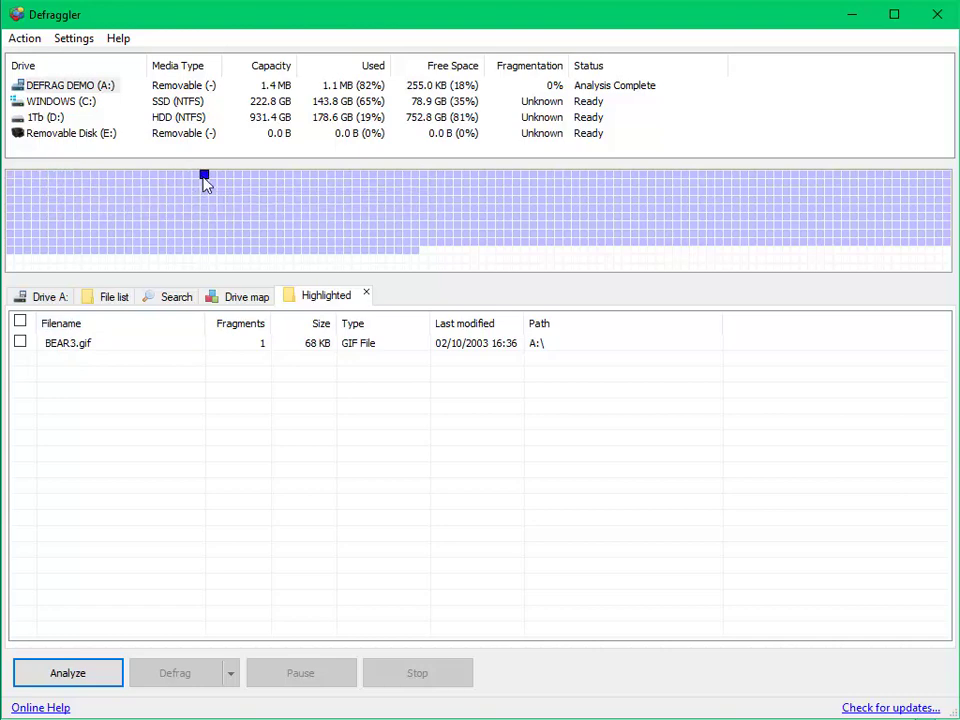
pyautogui.moveTo(298, 180)
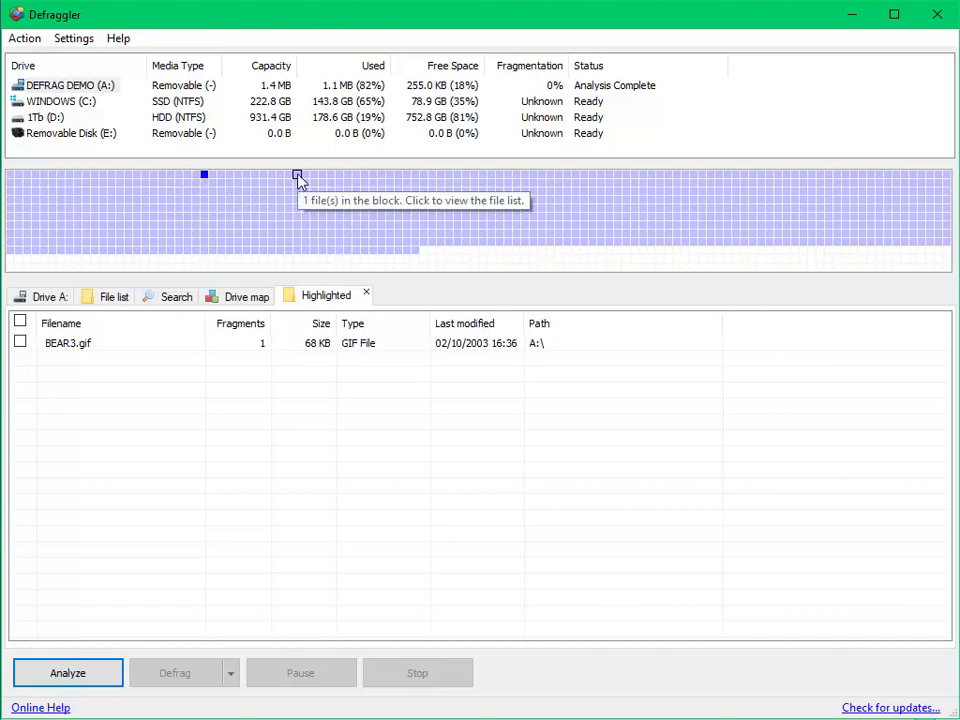
pyautogui.moveTo(426, 182)
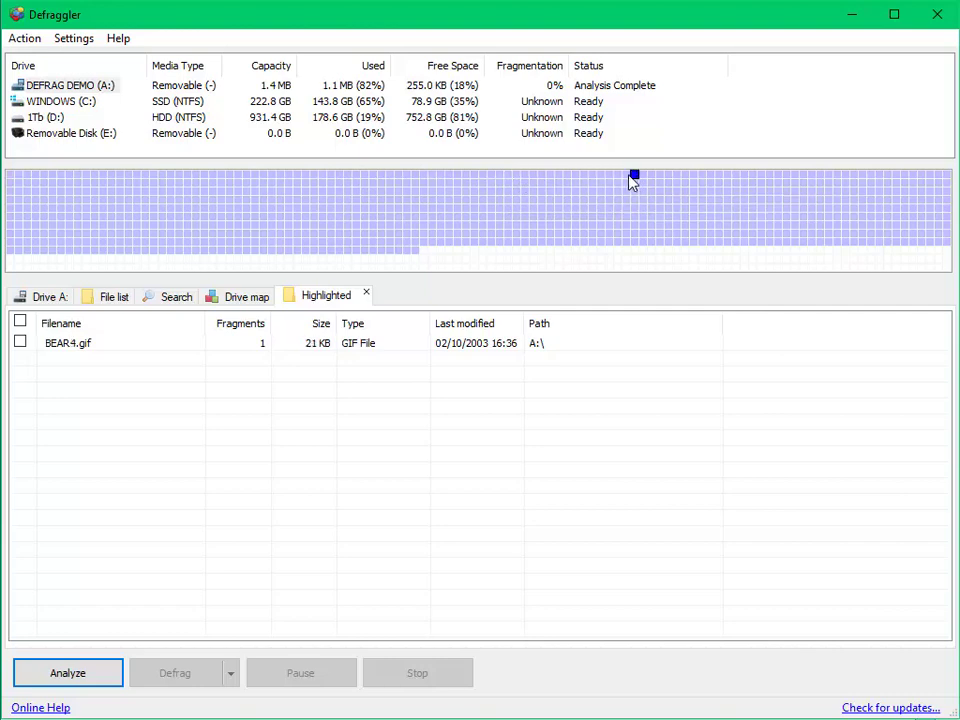
pyautogui.moveTo(634, 177)
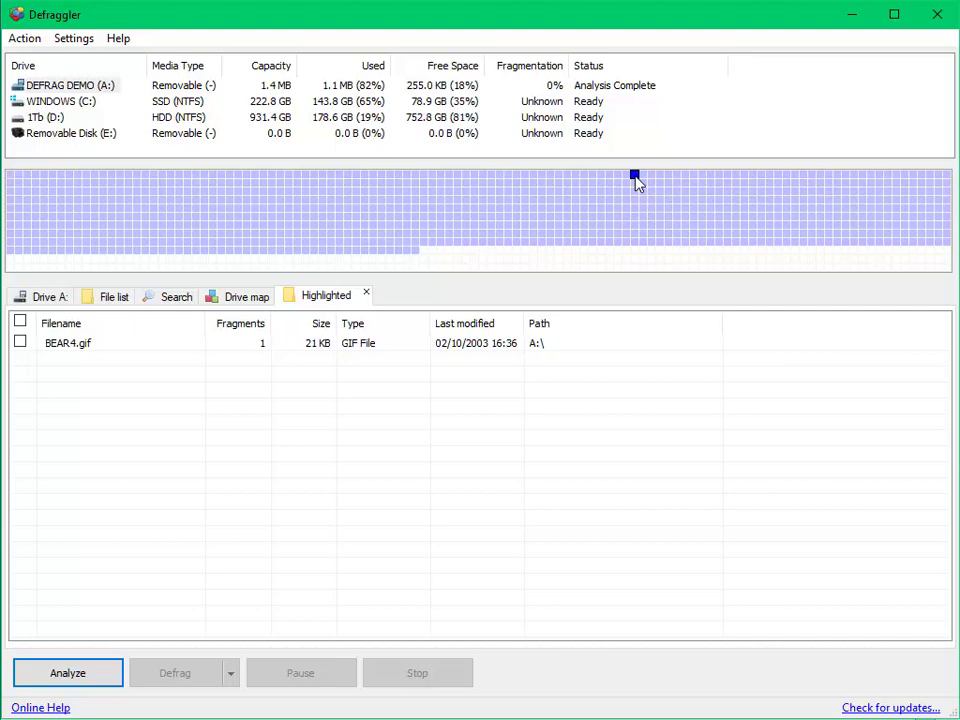
pyautogui.moveTo(324, 378)
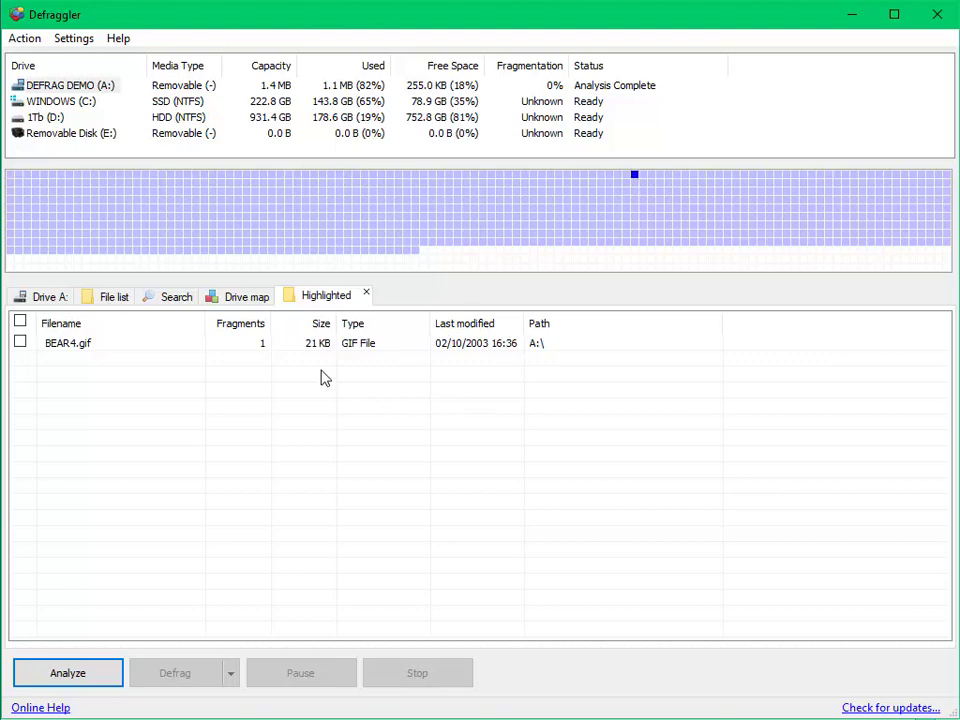
# - Return to the Drive A: summary, checking another map block in between
pyautogui.click(46, 296)
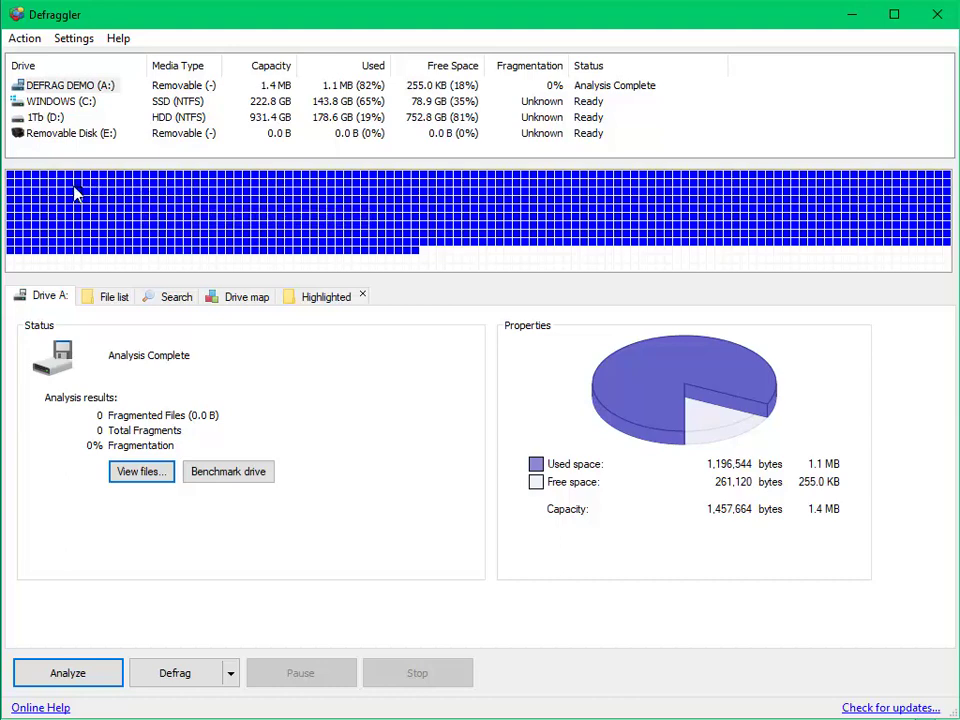
pyautogui.moveTo(563, 233)
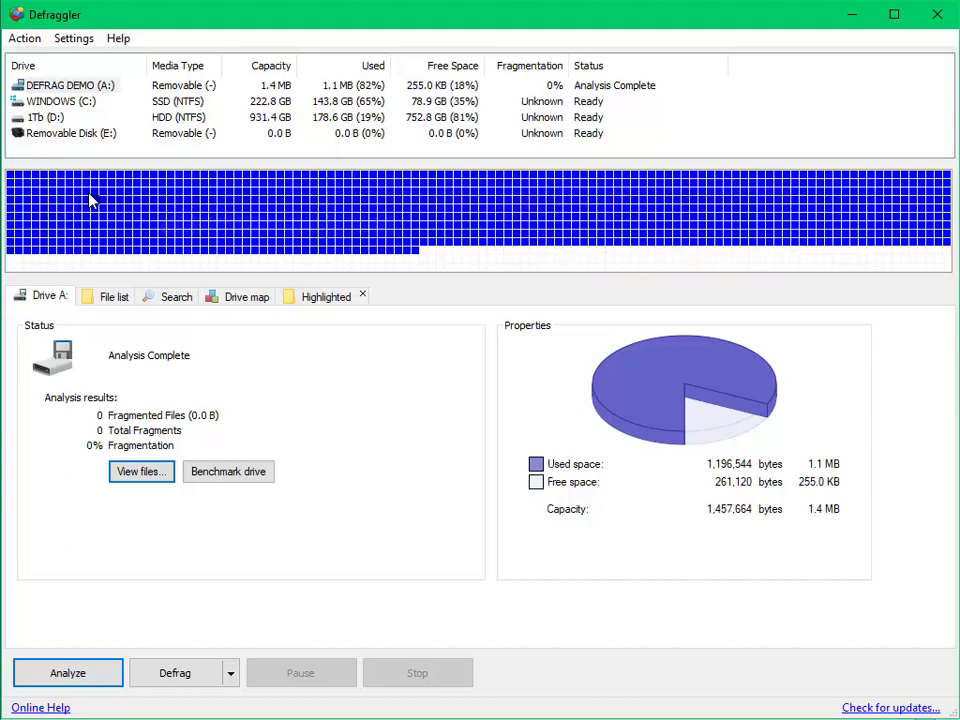
pyautogui.moveTo(46, 188)
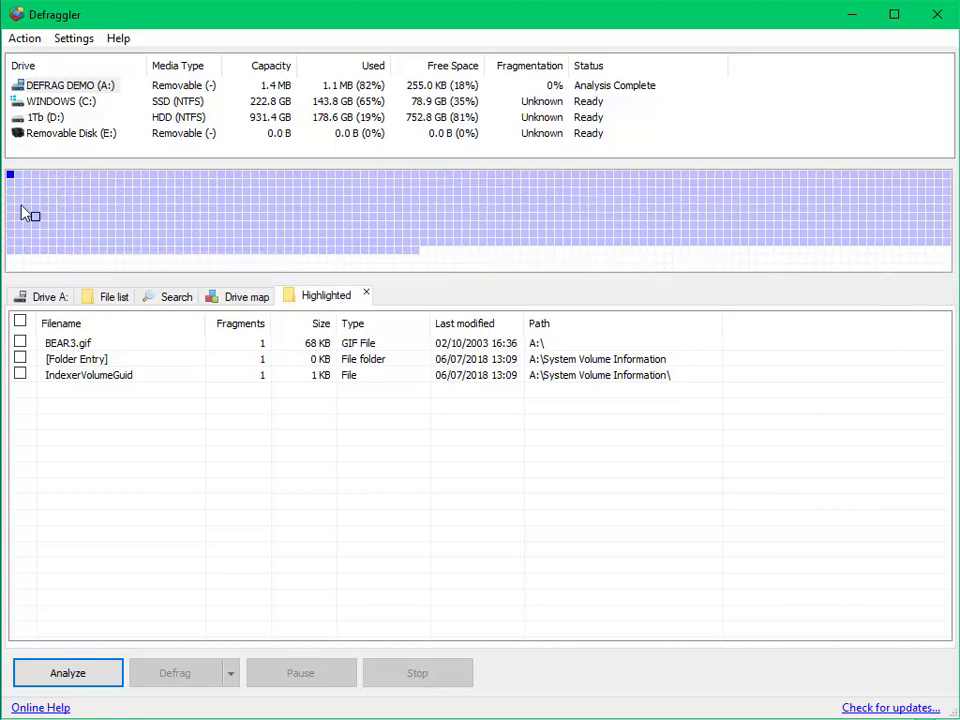
pyautogui.click(43, 296)
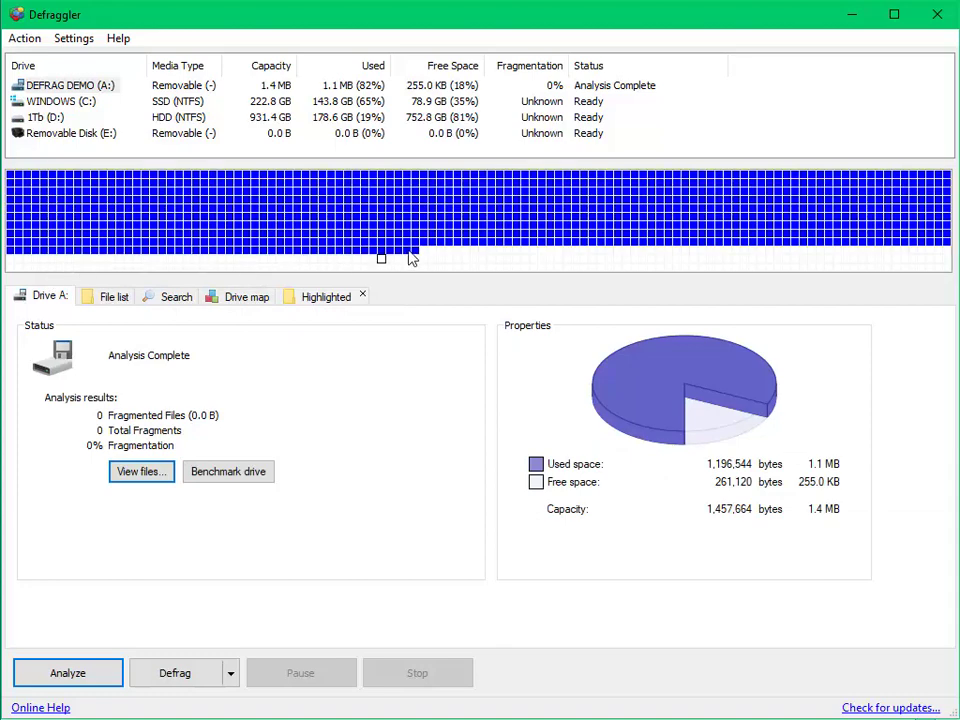
pyautogui.moveTo(728, 270)
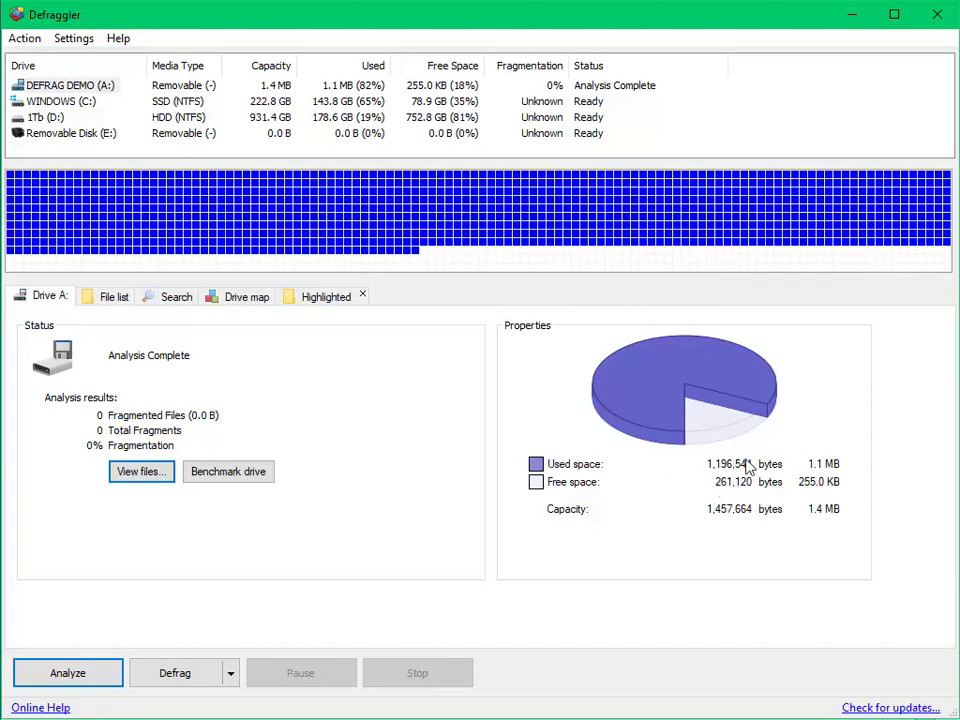
pyautogui.moveTo(717, 530)
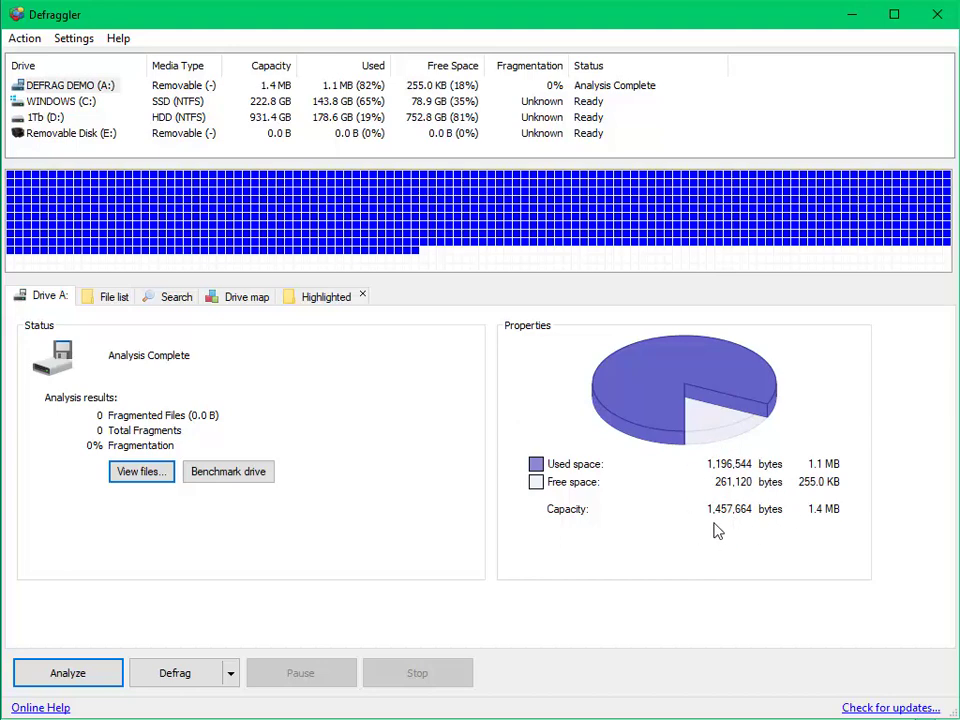
pyautogui.moveTo(666, 520)
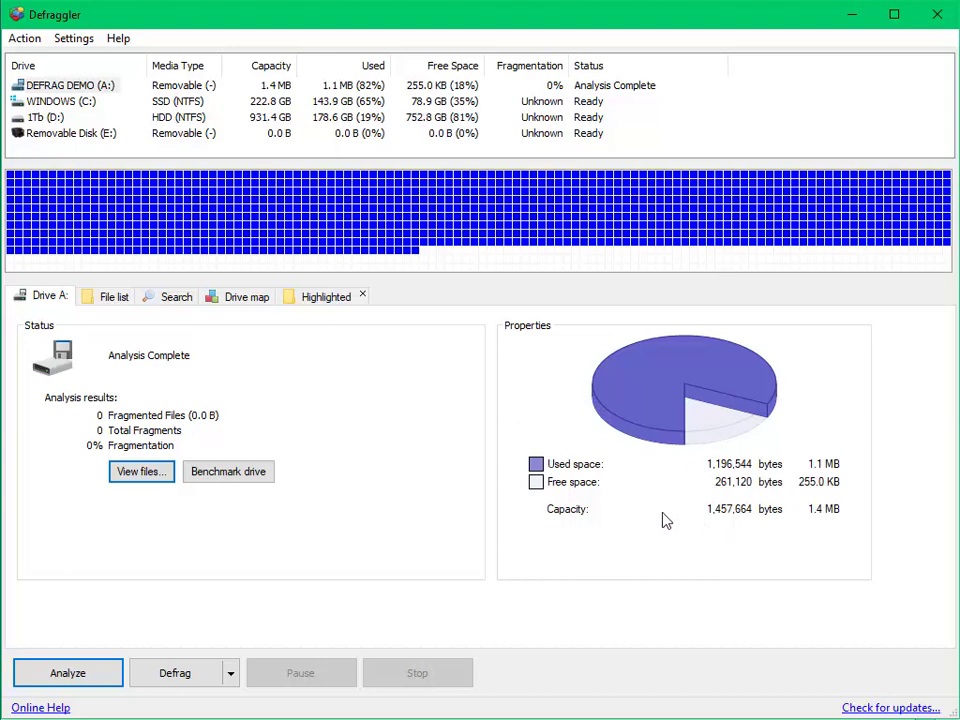
pyautogui.moveTo(500, 283)
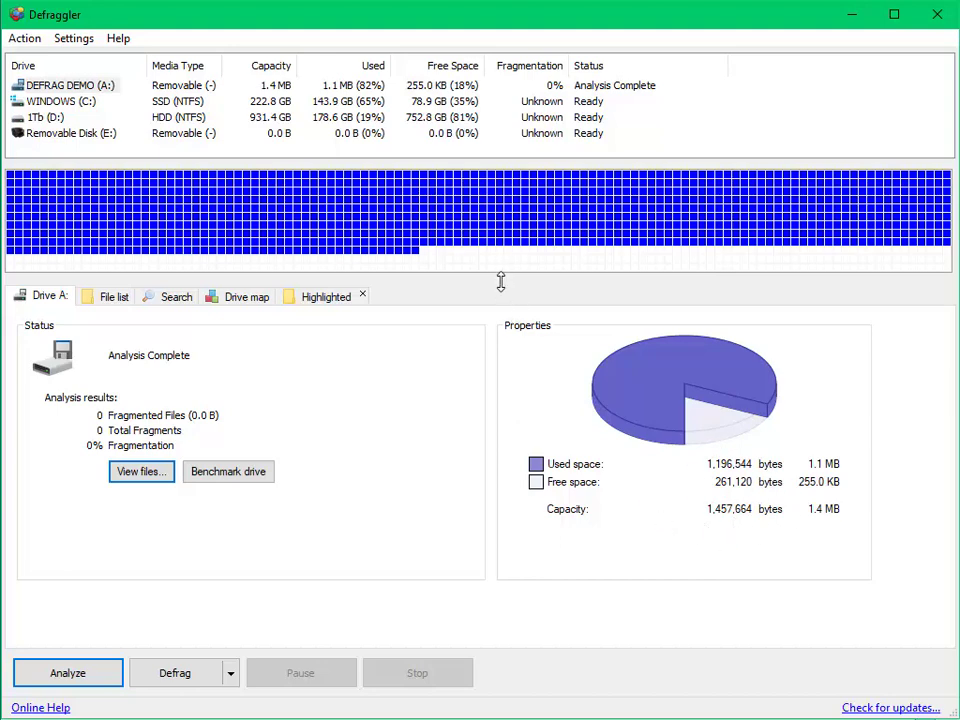
pyautogui.moveTo(500, 296)
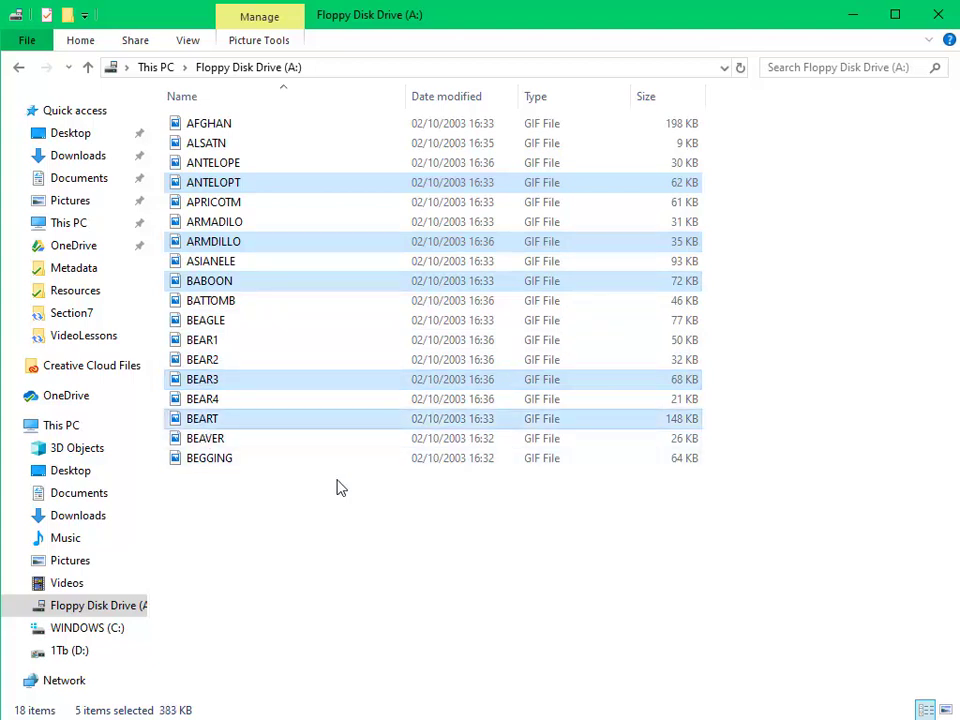
pyautogui.moveTo(318, 575)
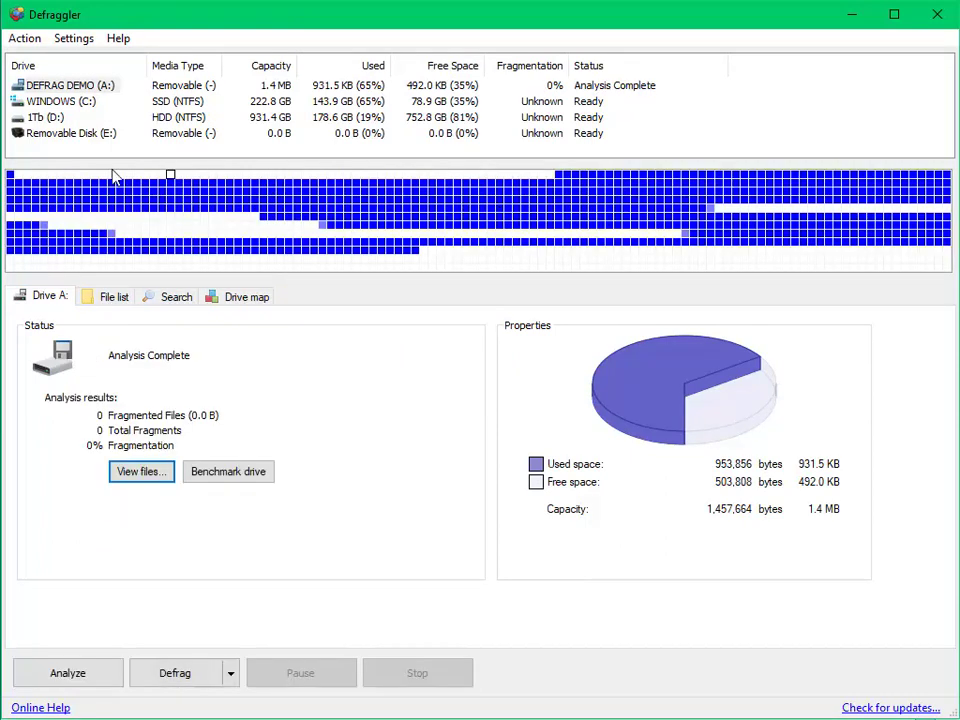
pyautogui.moveTo(537, 188)
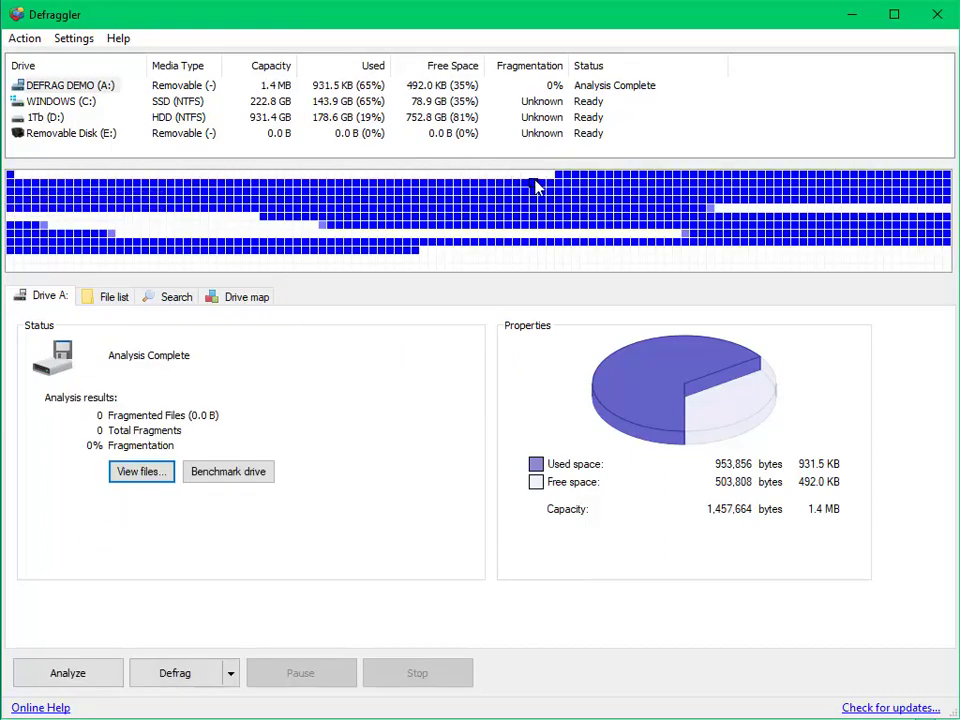
pyautogui.moveTo(797, 207)
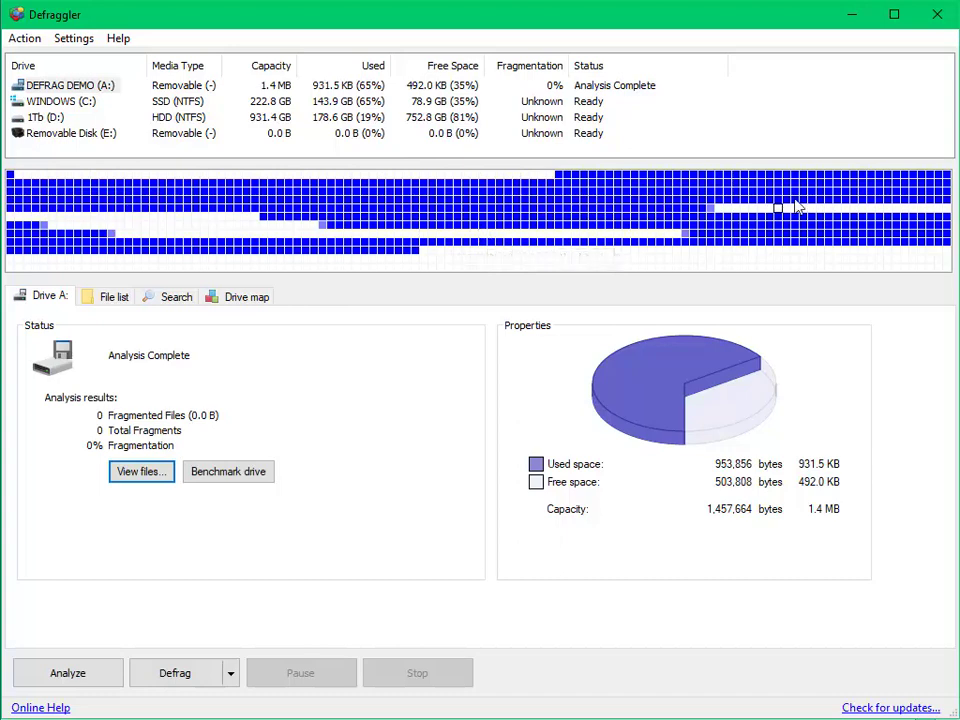
pyautogui.moveTo(112, 227)
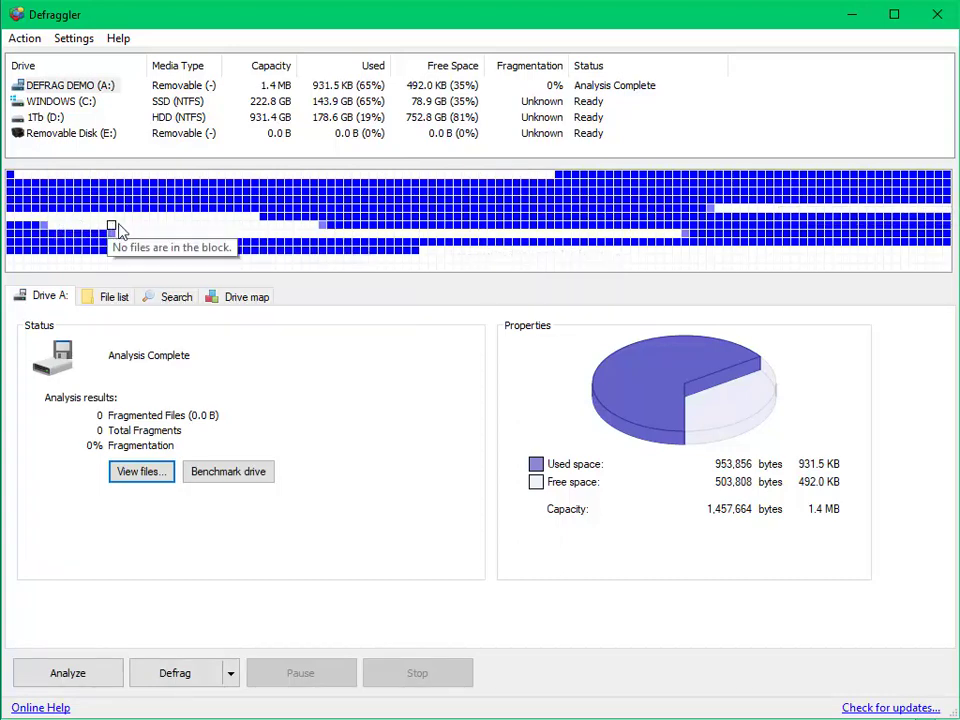
pyautogui.moveTo(338, 228)
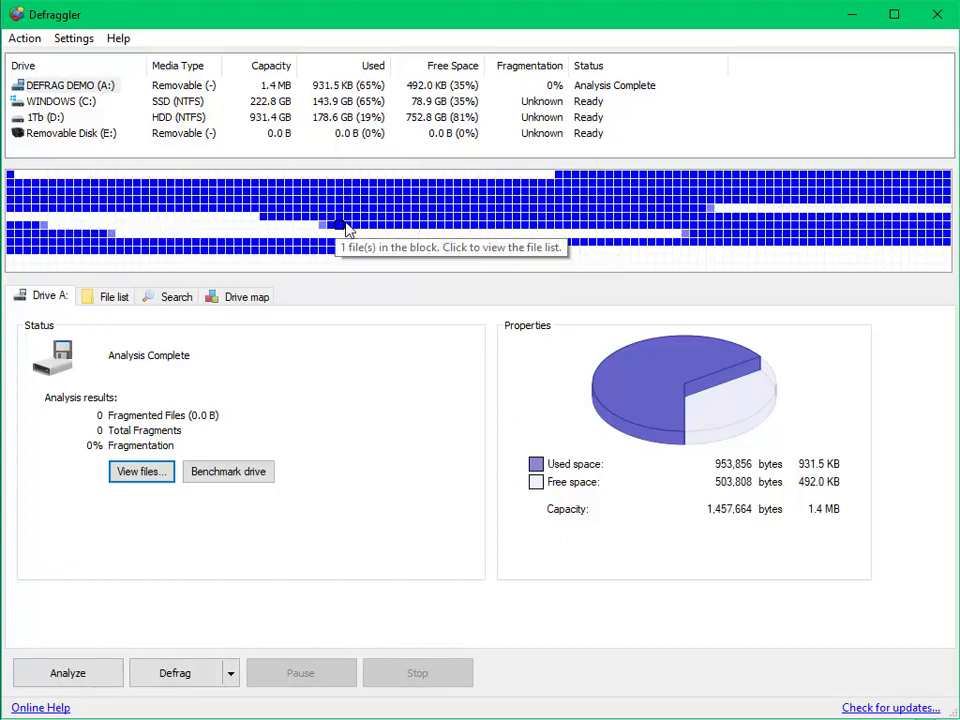
pyautogui.moveTo(447, 252)
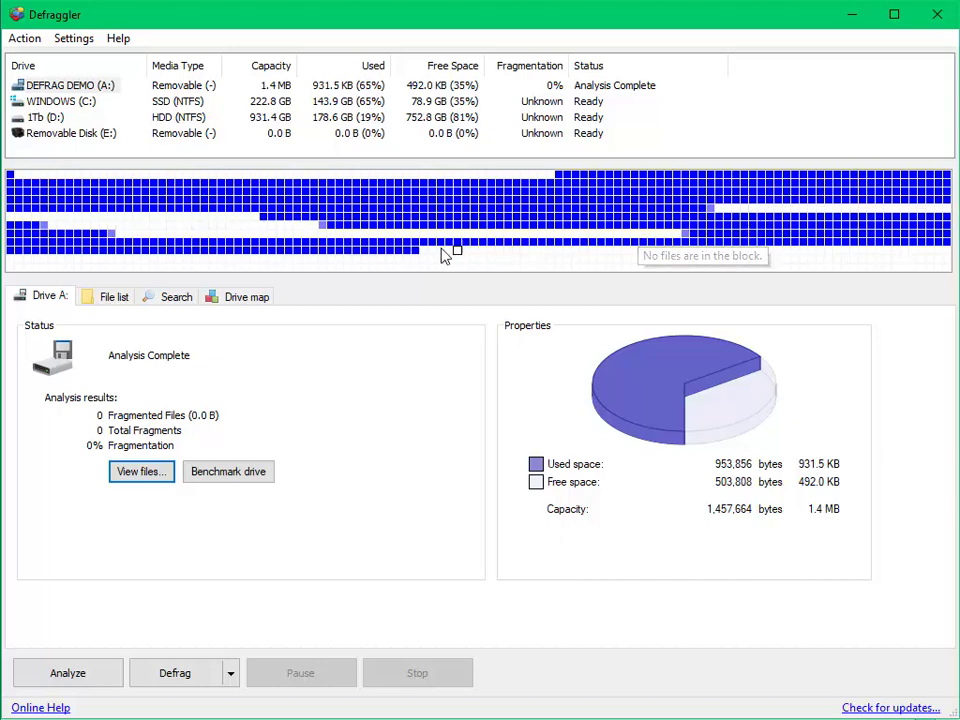
pyautogui.moveTo(400, 578)
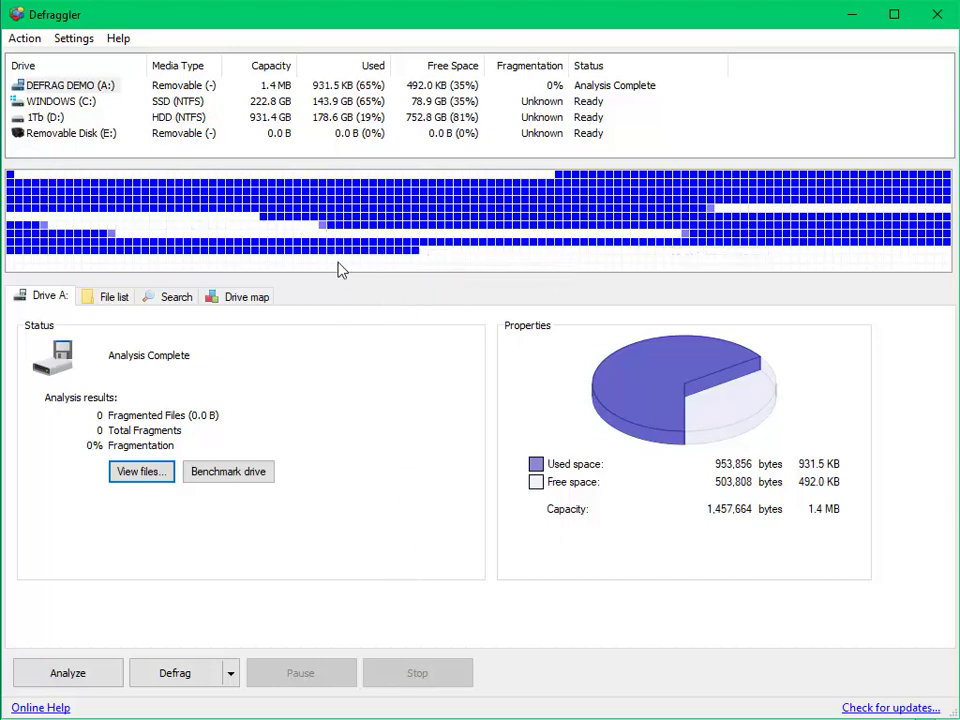
pyautogui.moveTo(350, 500)
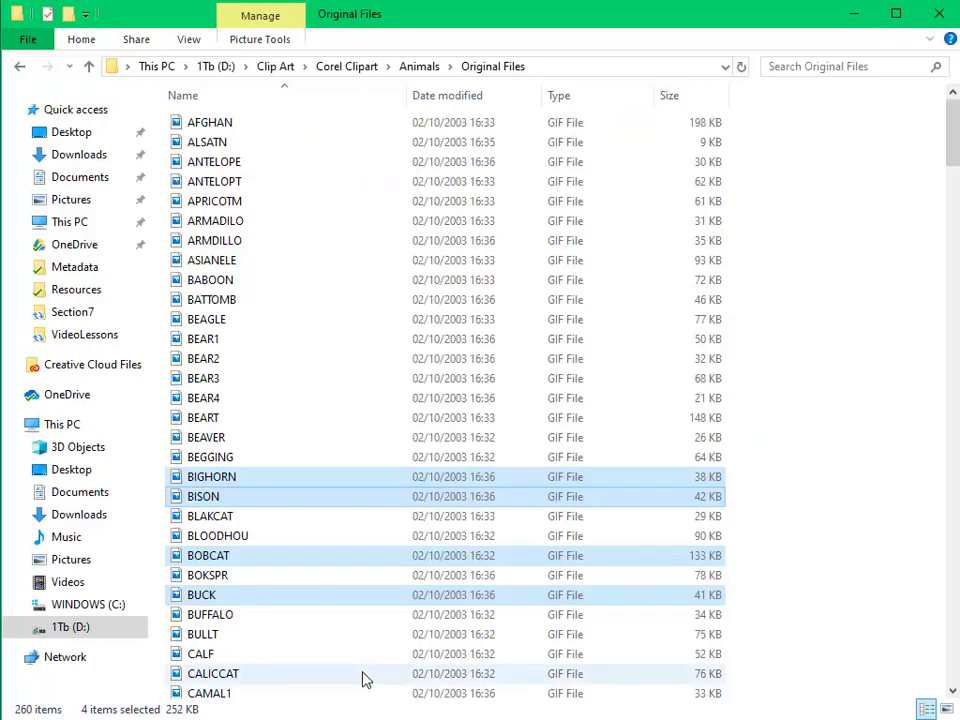
pyautogui.moveTo(364, 673)
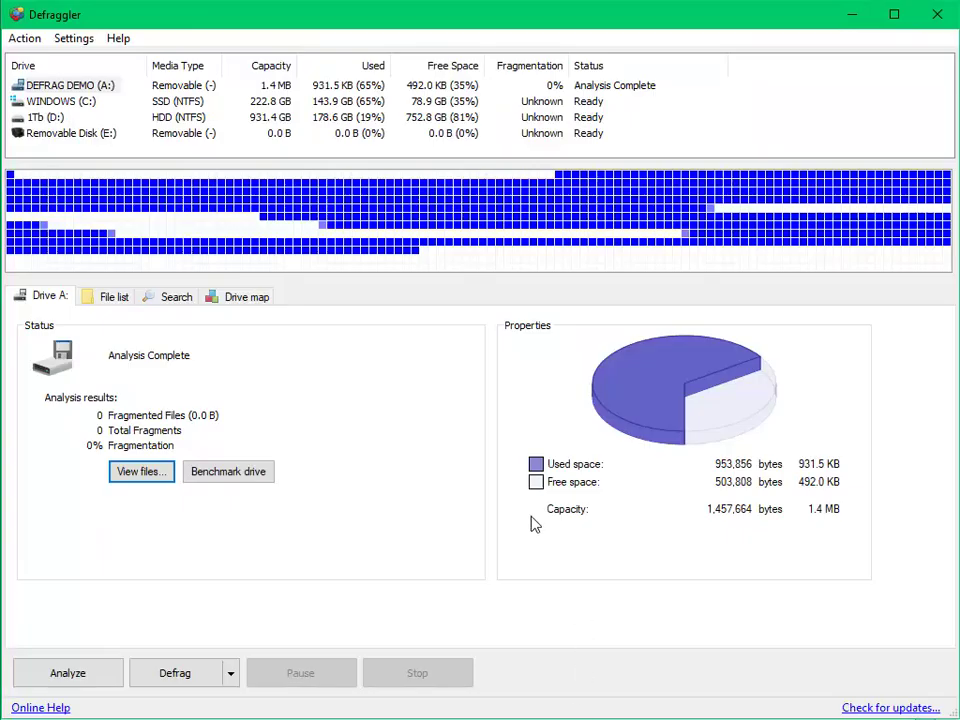
# - Re-analyse DEFRAG DEMO (A:), revealing 7% fragmentation and one fragmented file
pyautogui.click(67, 673)
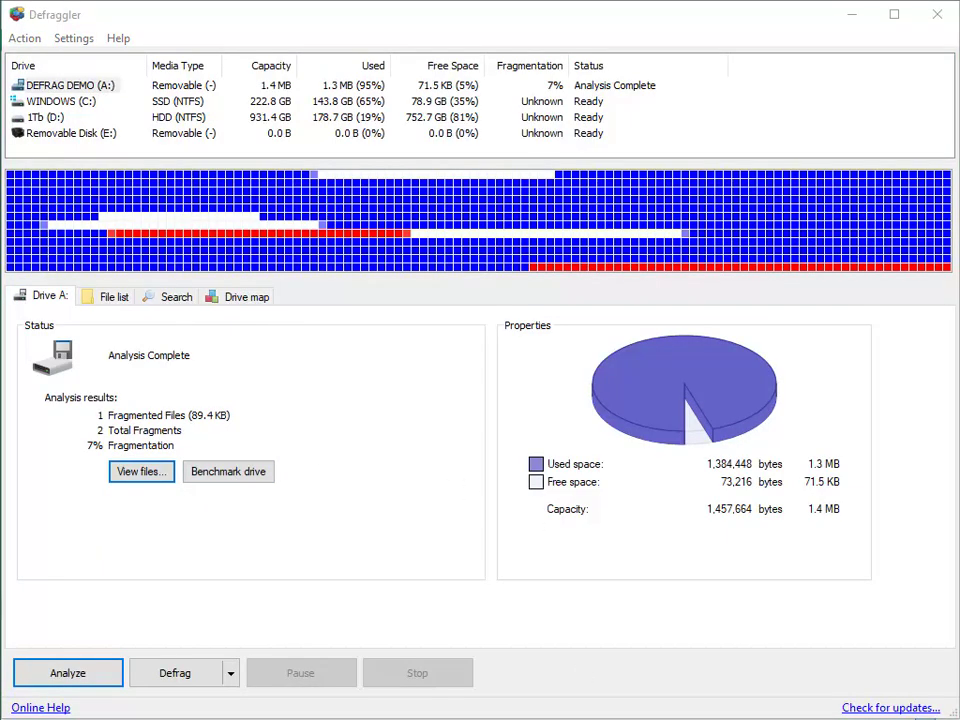
pyautogui.moveTo(564, 211)
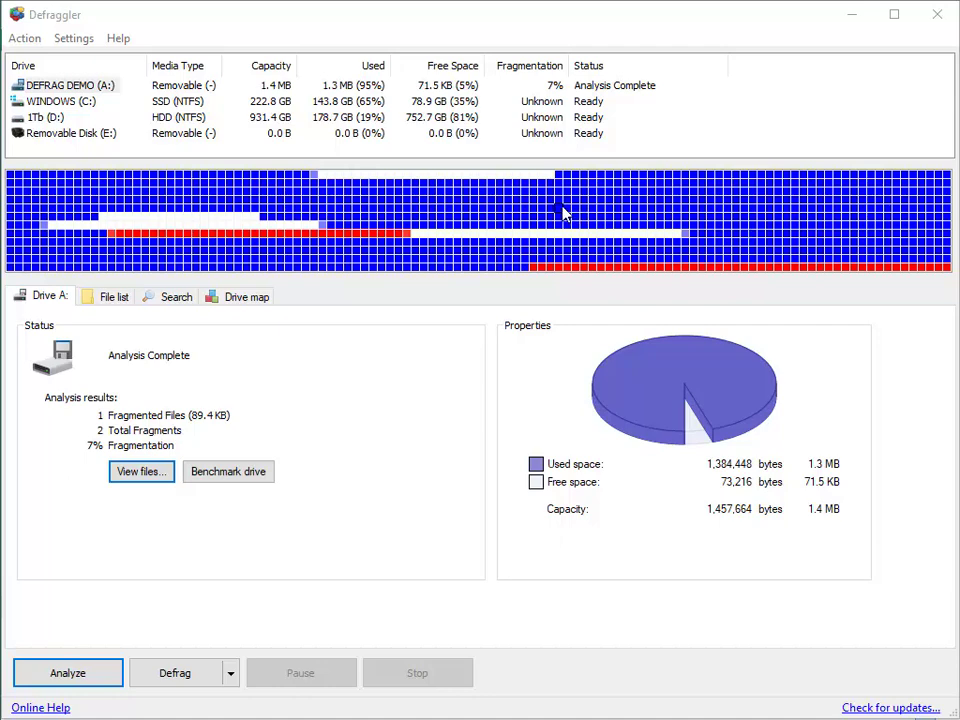
pyautogui.moveTo(731, 200)
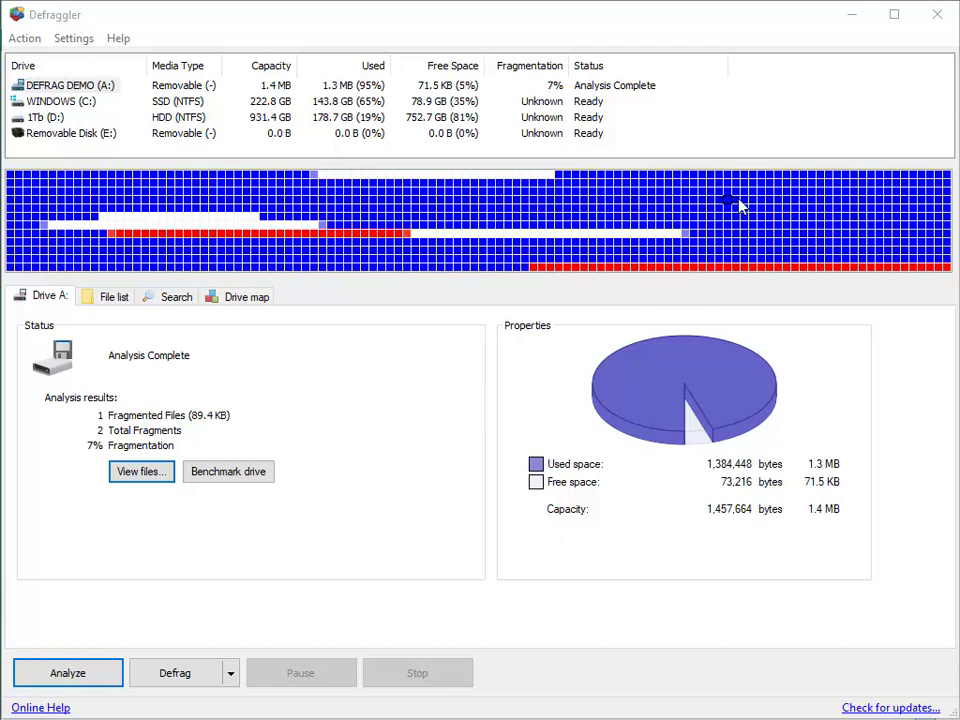
pyautogui.moveTo(726, 205)
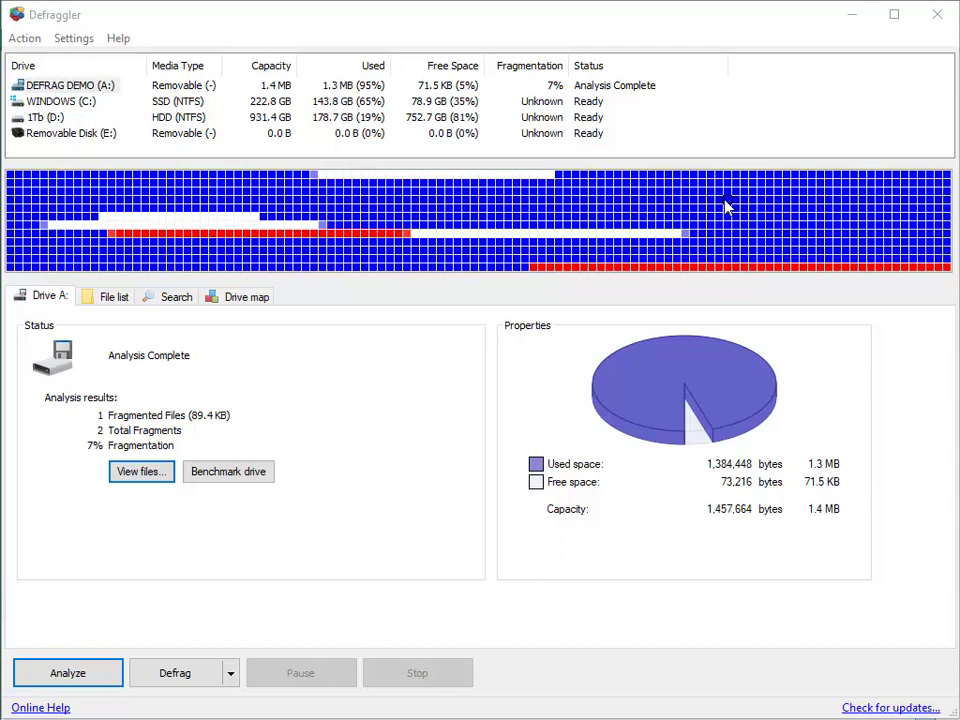
pyautogui.moveTo(374, 175)
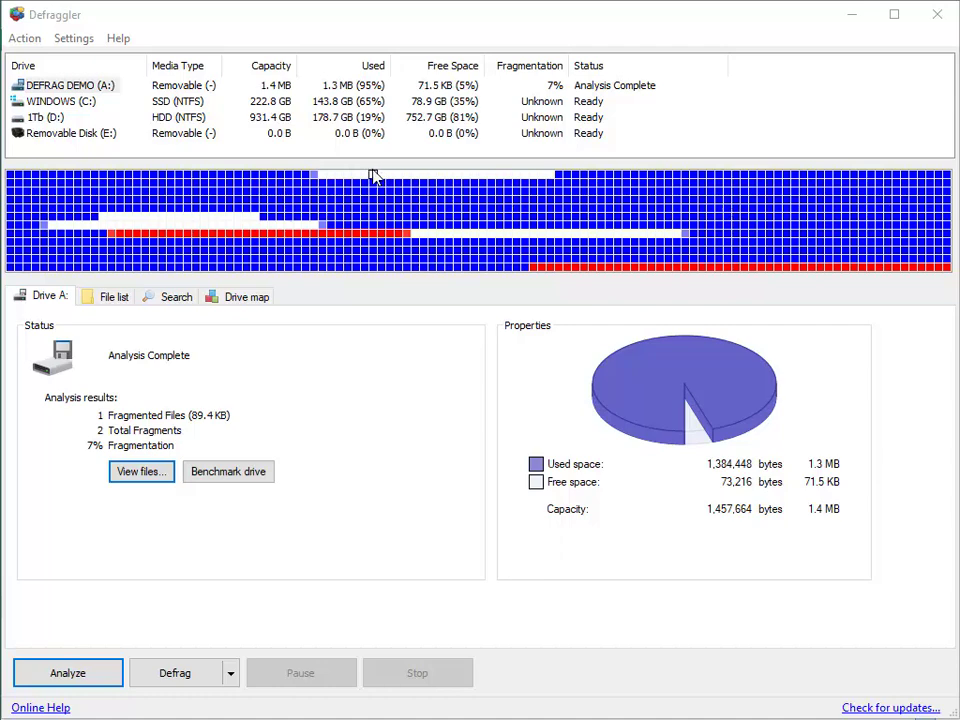
pyautogui.moveTo(415, 180)
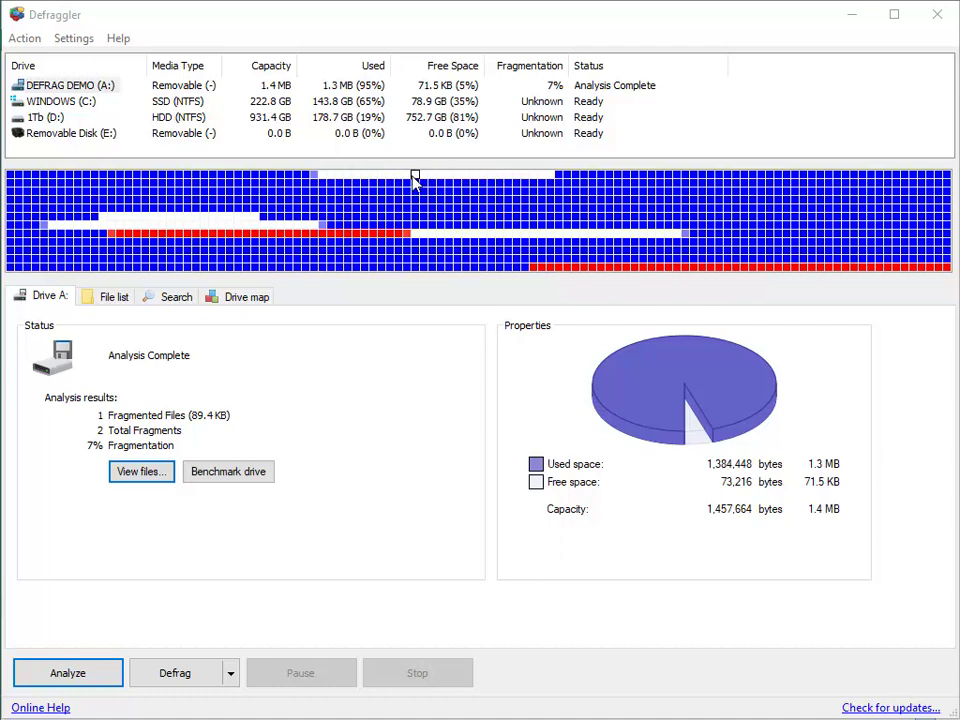
pyautogui.moveTo(308, 237)
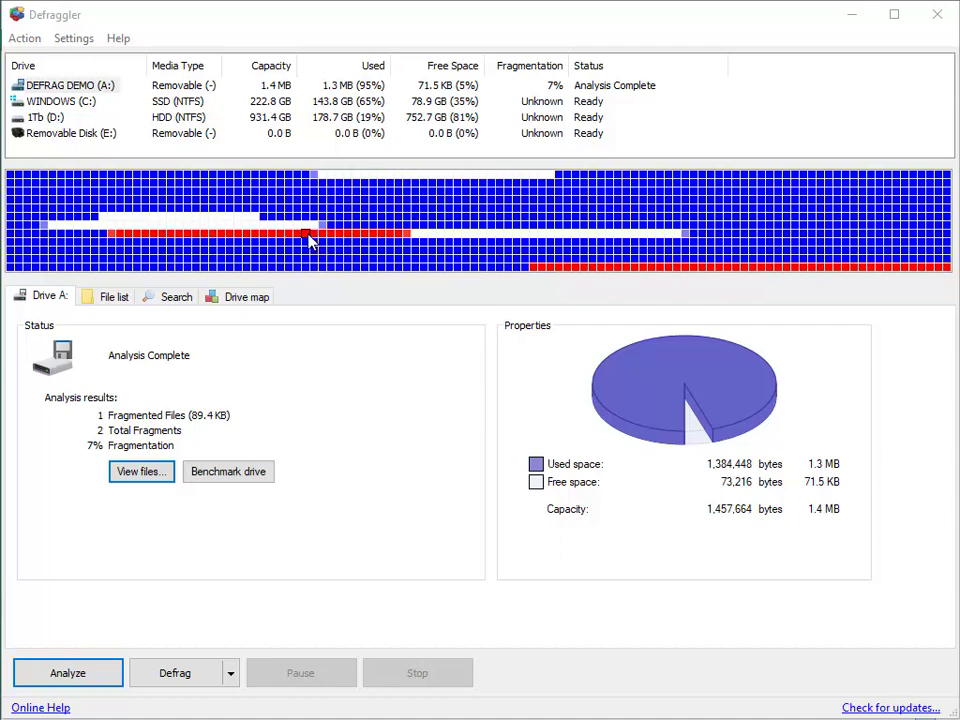
pyautogui.moveTo(343, 240)
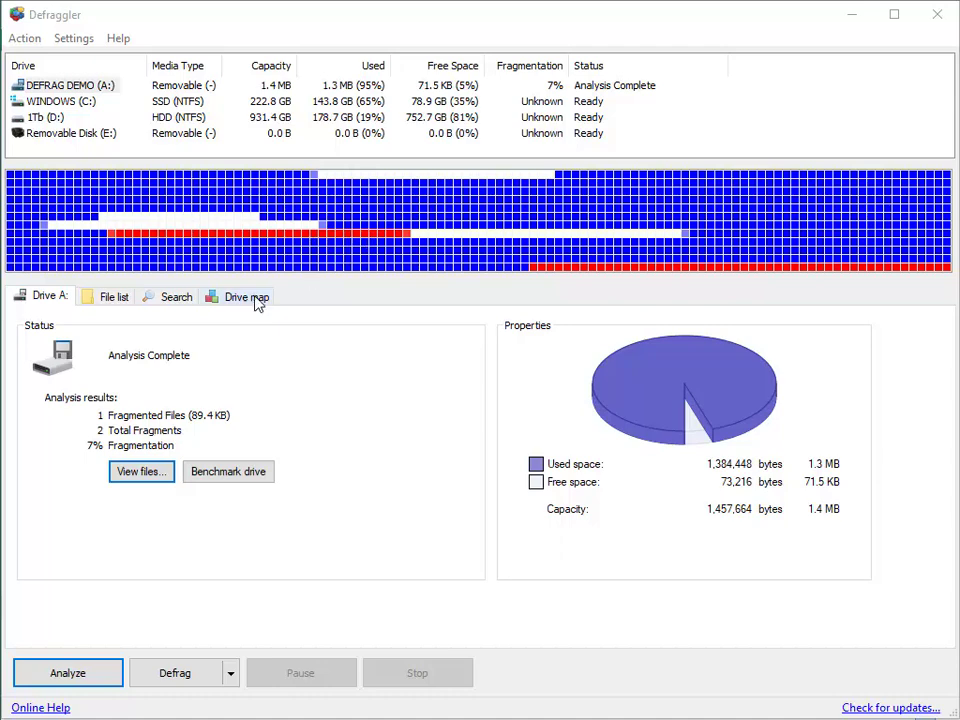
# - Show the drive map legend explaining fragmented, empty and reserved MFT block colours
pyautogui.click(246, 296)
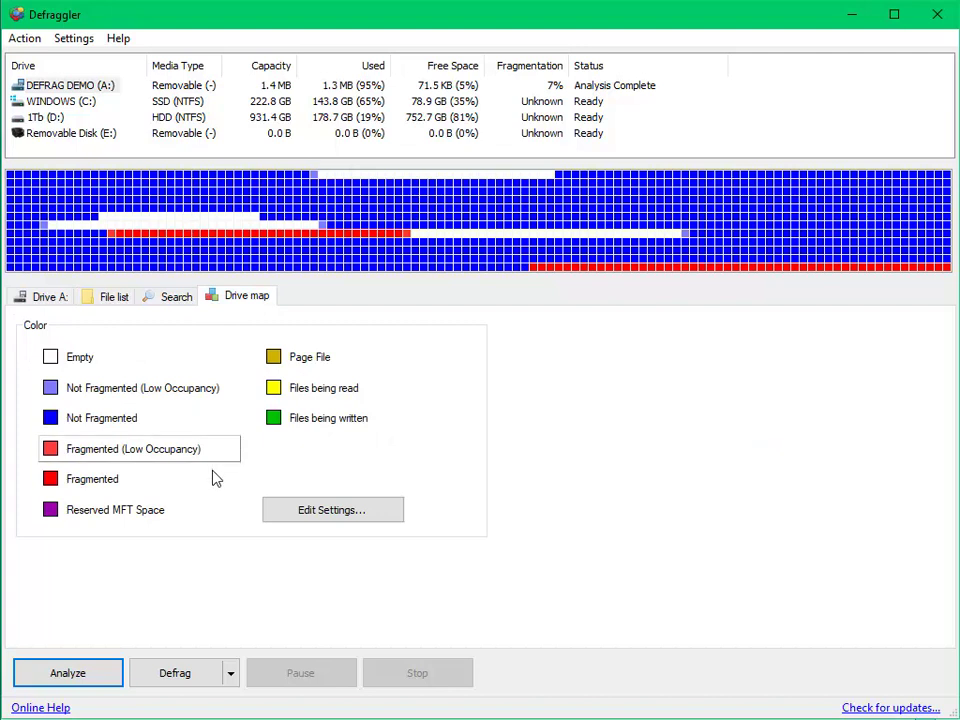
pyautogui.moveTo(100, 479)
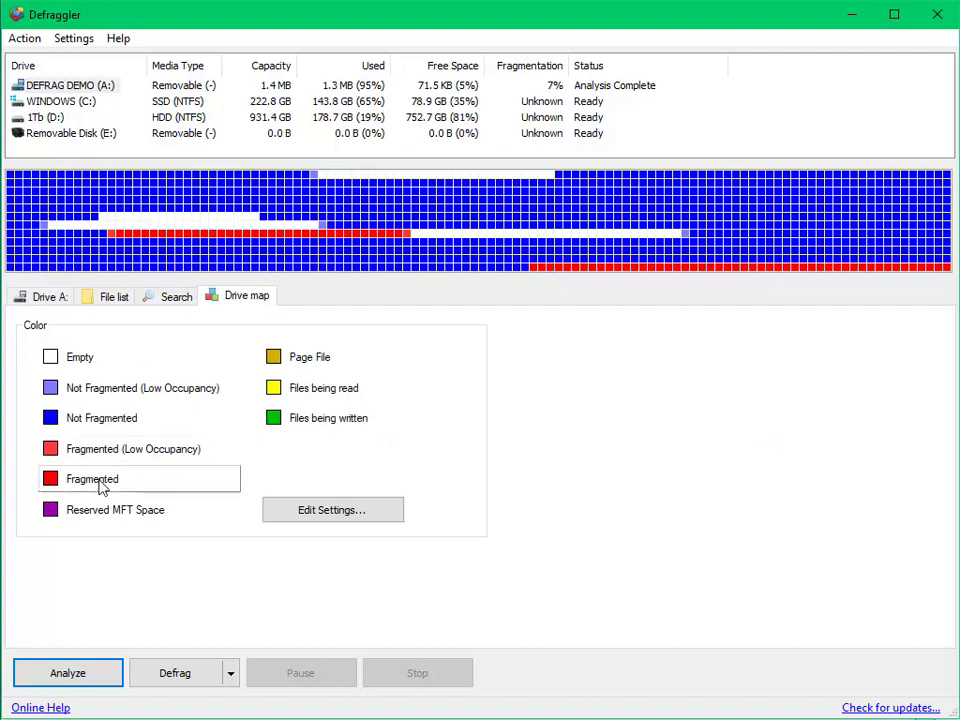
pyautogui.moveTo(68, 481)
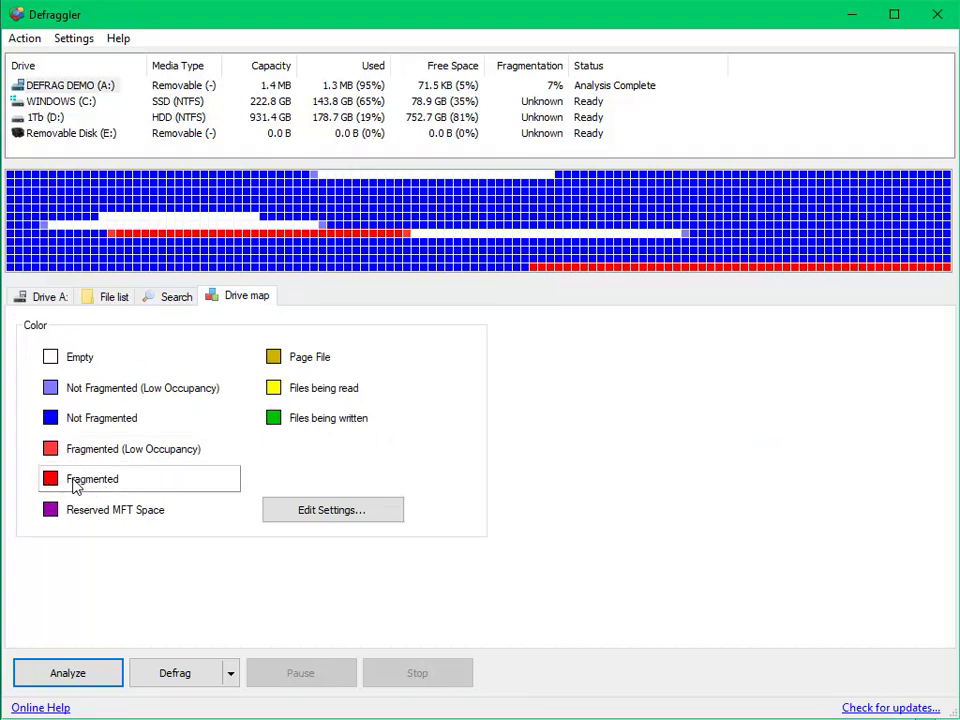
pyautogui.moveTo(95, 481)
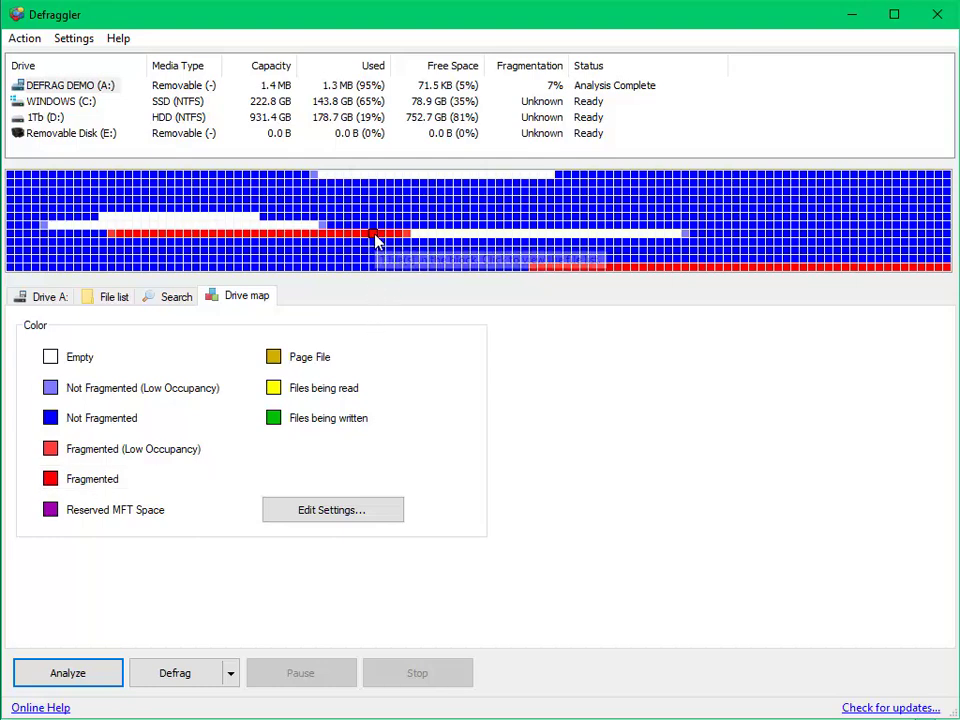
# - Select a red block to list BLOODHOU.gif, 90 KB in two fragments
pyautogui.click(374, 234)
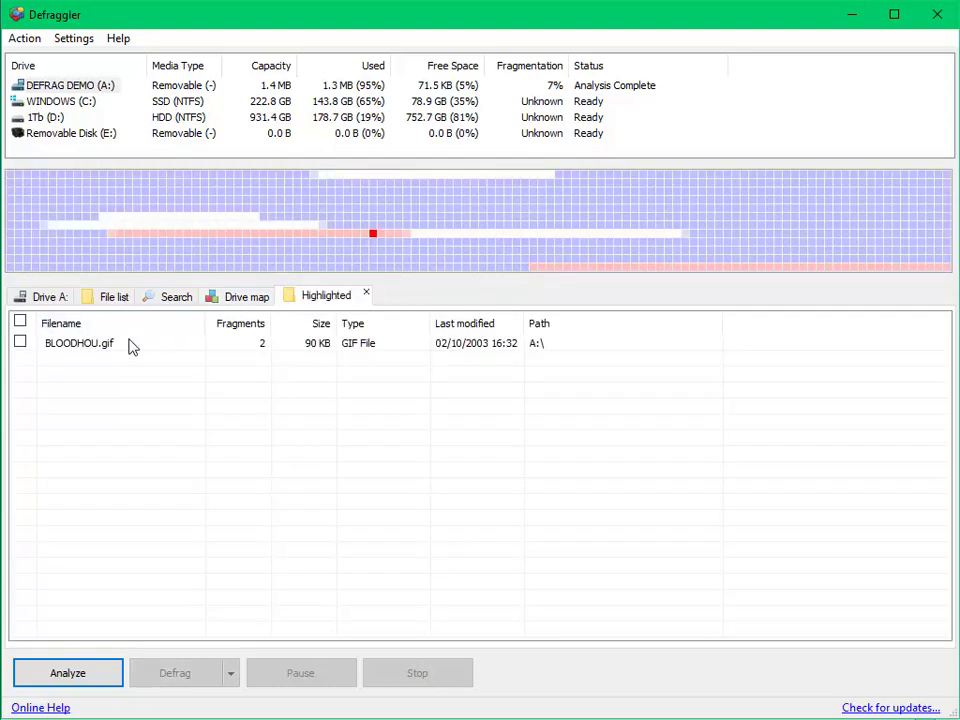
pyautogui.moveTo(99, 352)
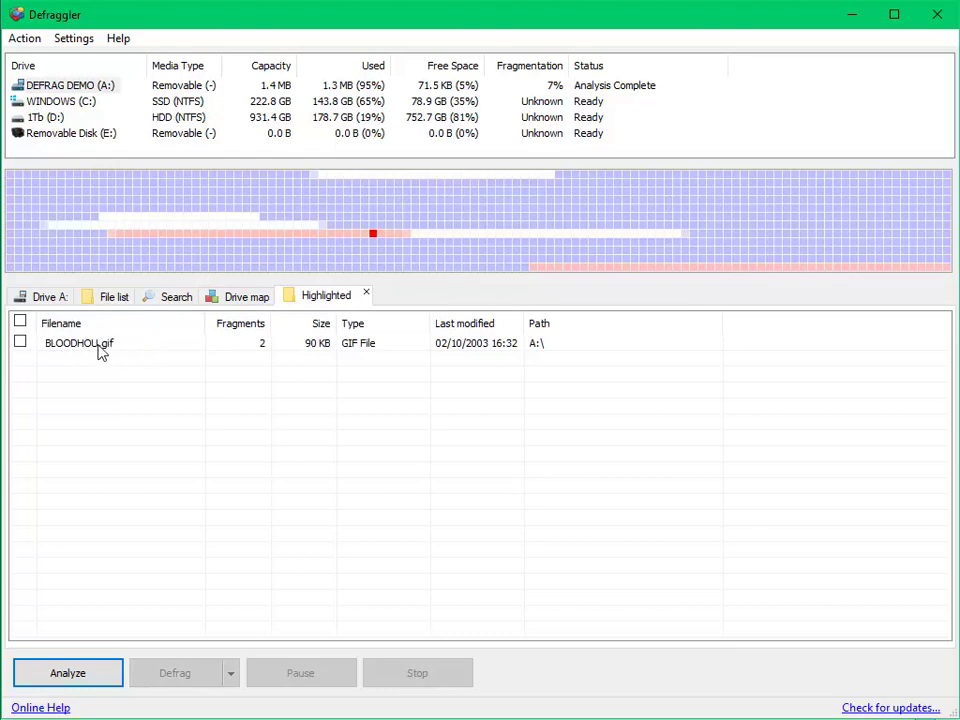
pyautogui.moveTo(52, 362)
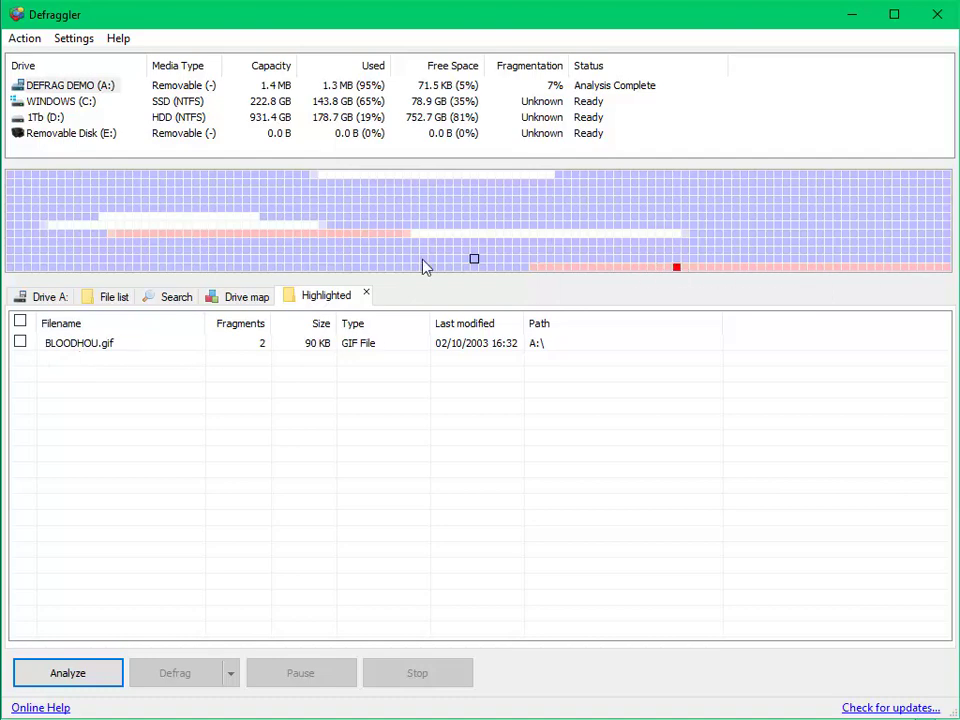
pyautogui.moveTo(663, 271)
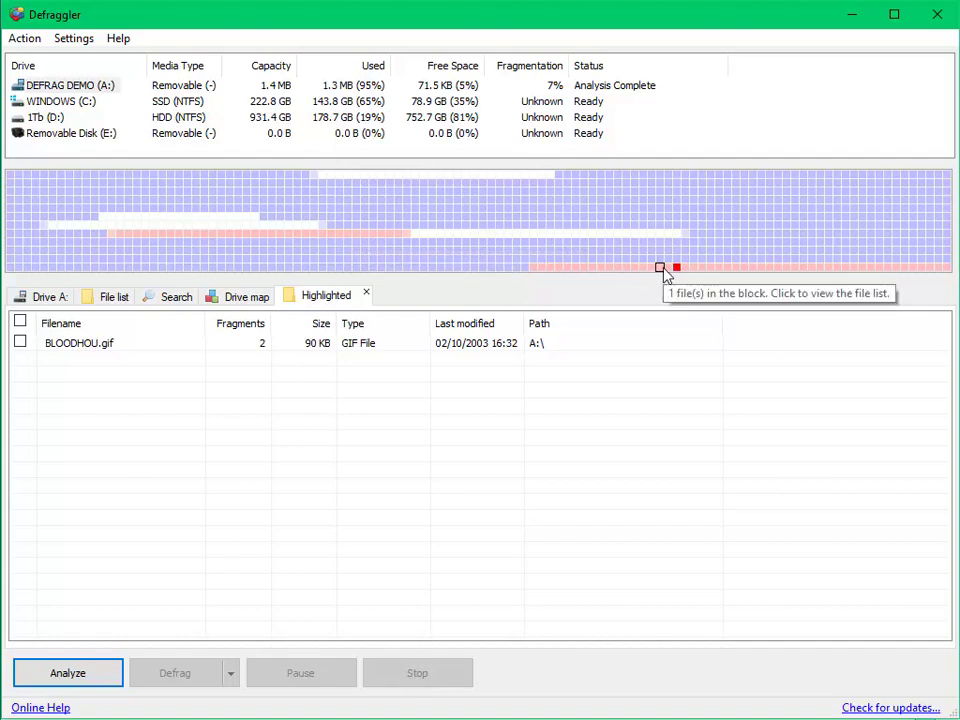
pyautogui.moveTo(815, 270)
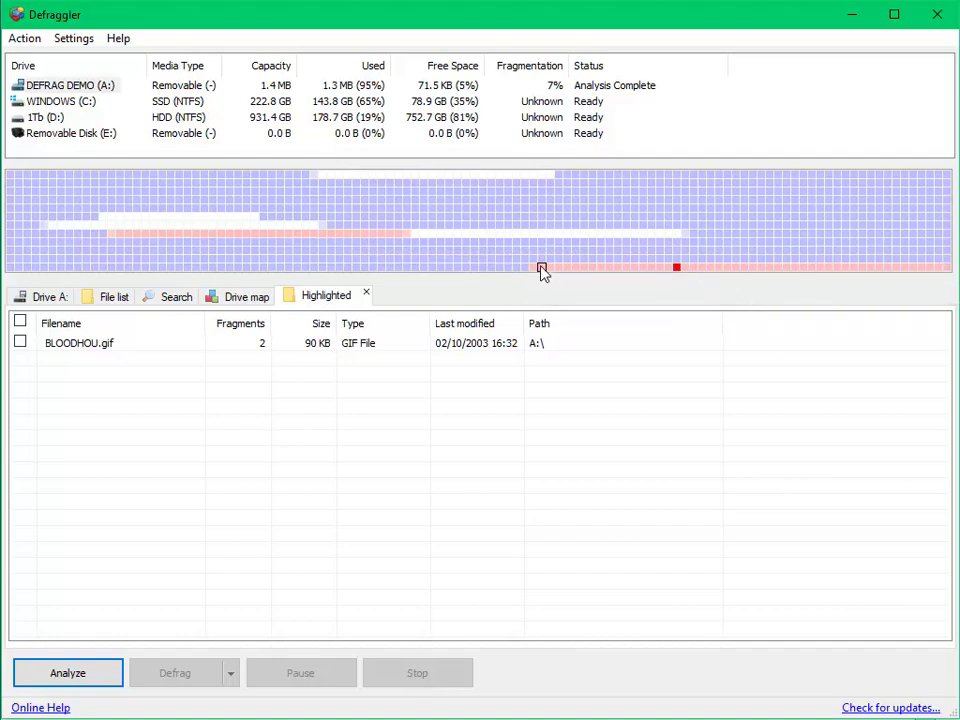
pyautogui.moveTo(426, 237)
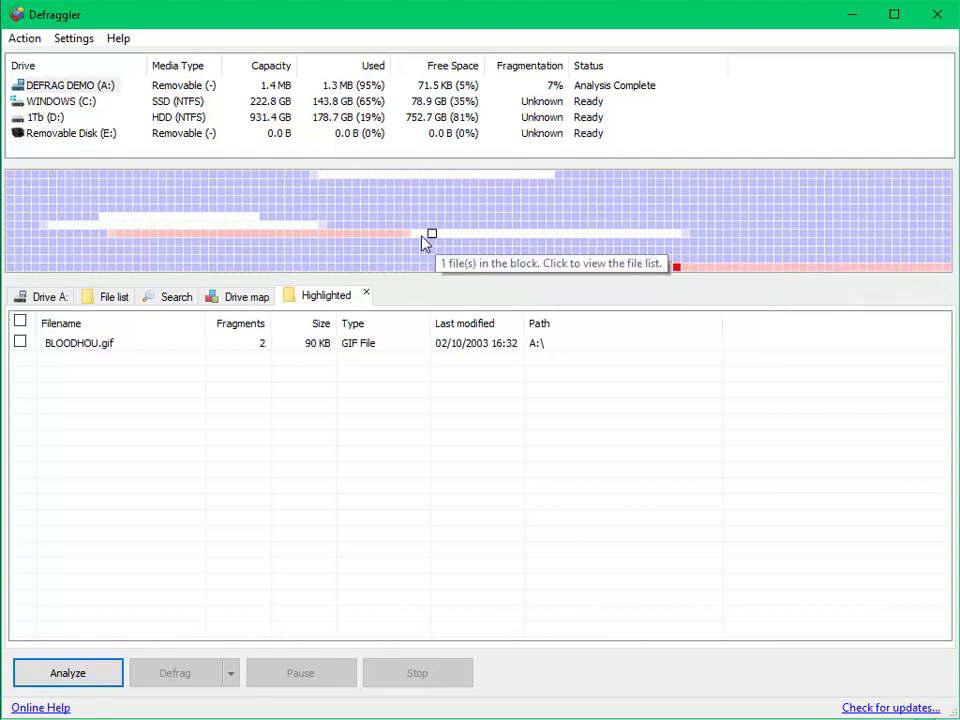
pyautogui.moveTo(679, 237)
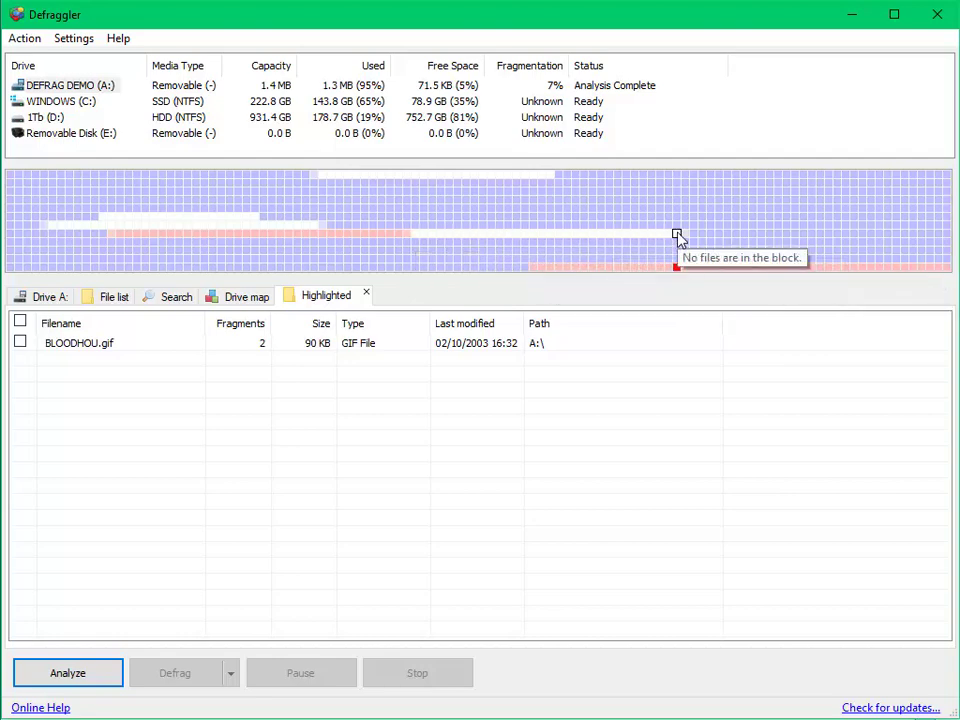
pyautogui.moveTo(357, 237)
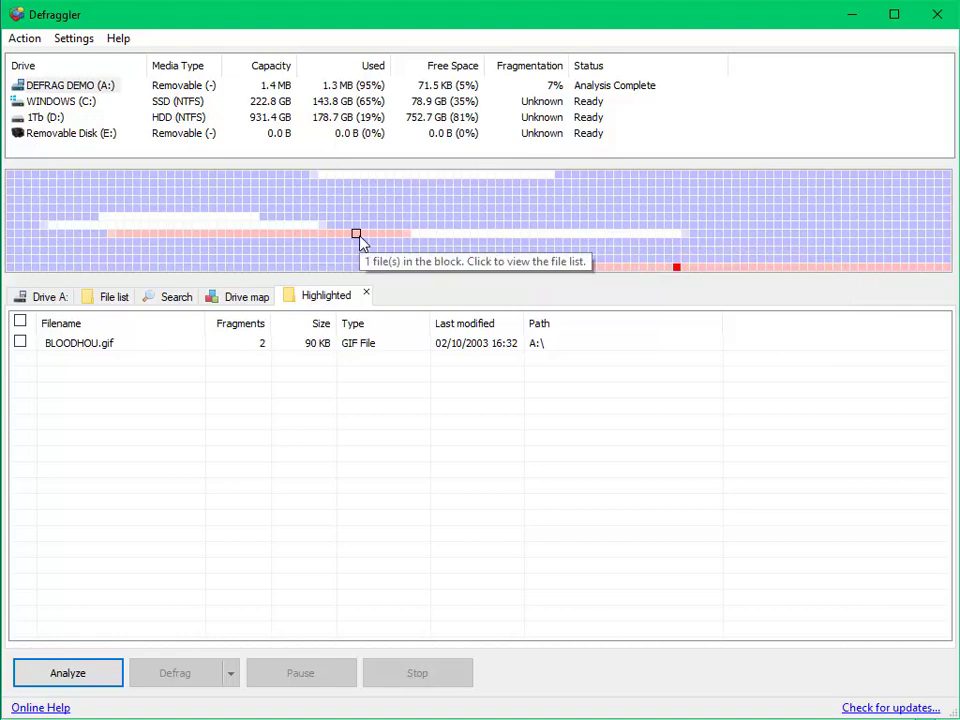
pyautogui.moveTo(592, 272)
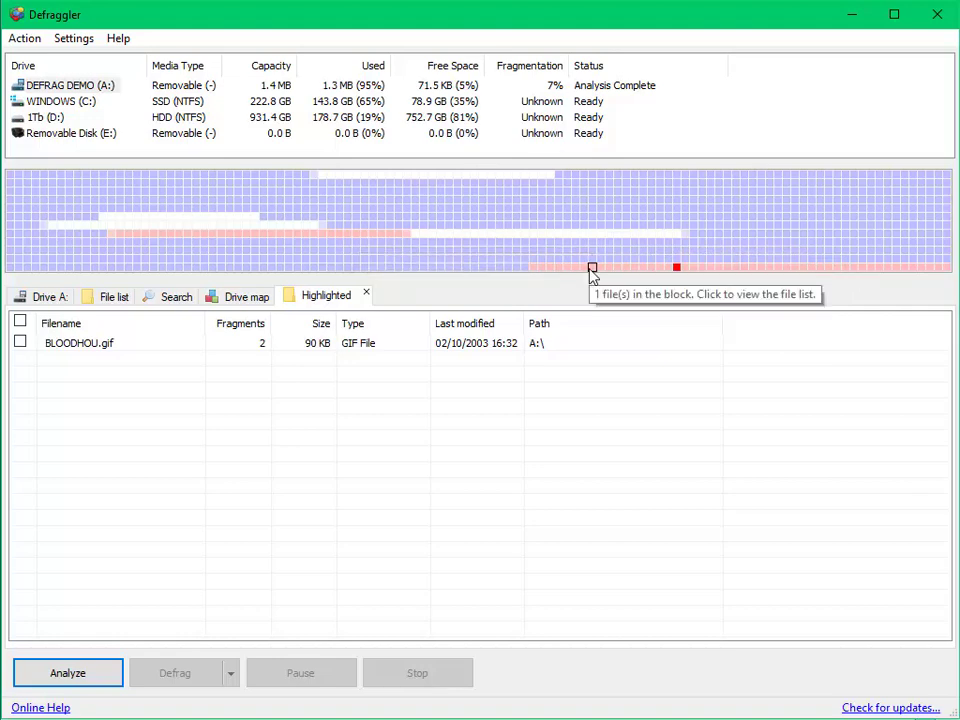
pyautogui.moveTo(485, 258)
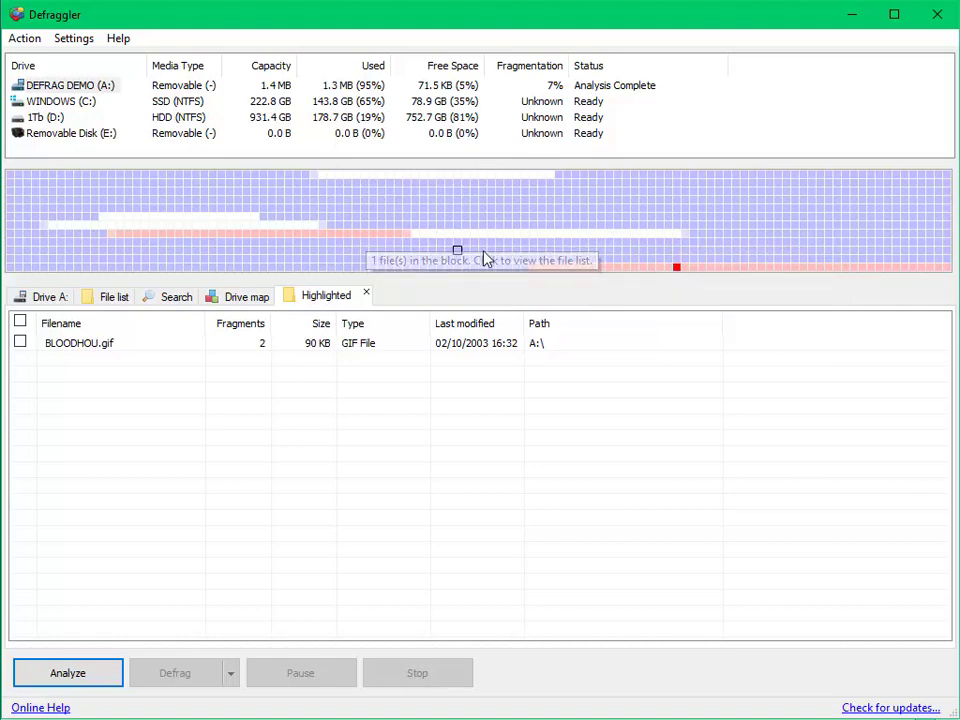
pyautogui.moveTo(573, 270)
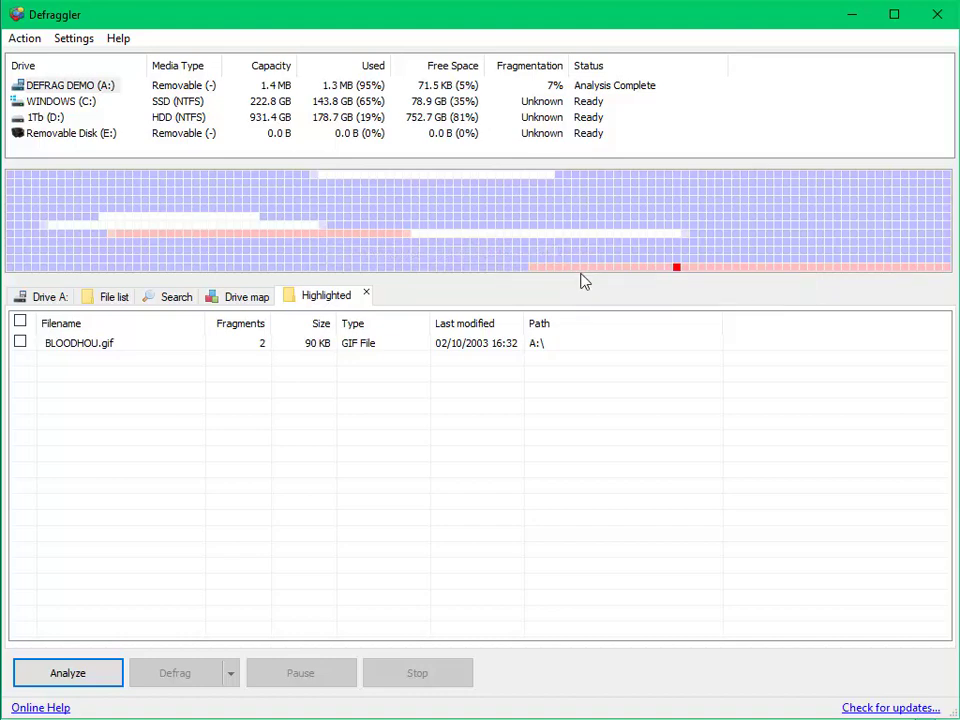
pyautogui.moveTo(569, 292)
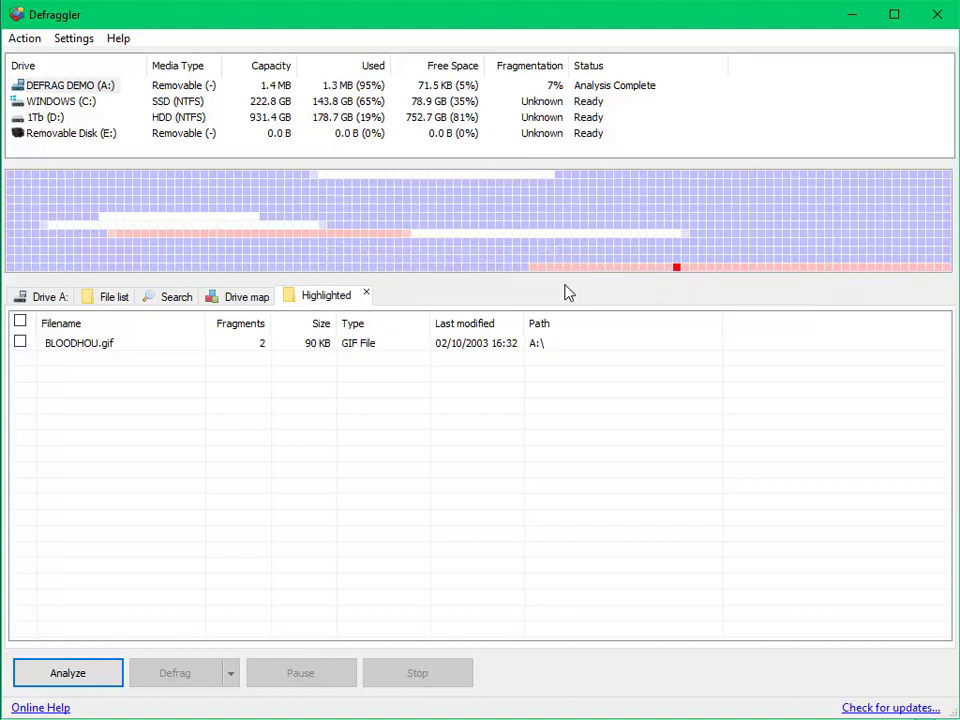
pyautogui.moveTo(52, 177)
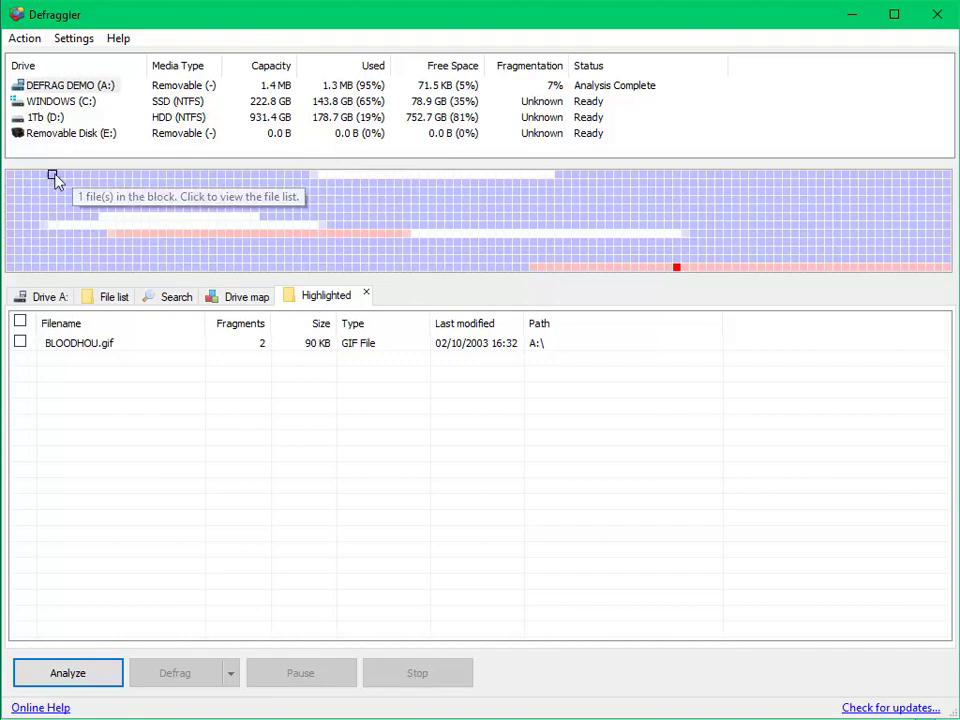
pyautogui.moveTo(118, 178)
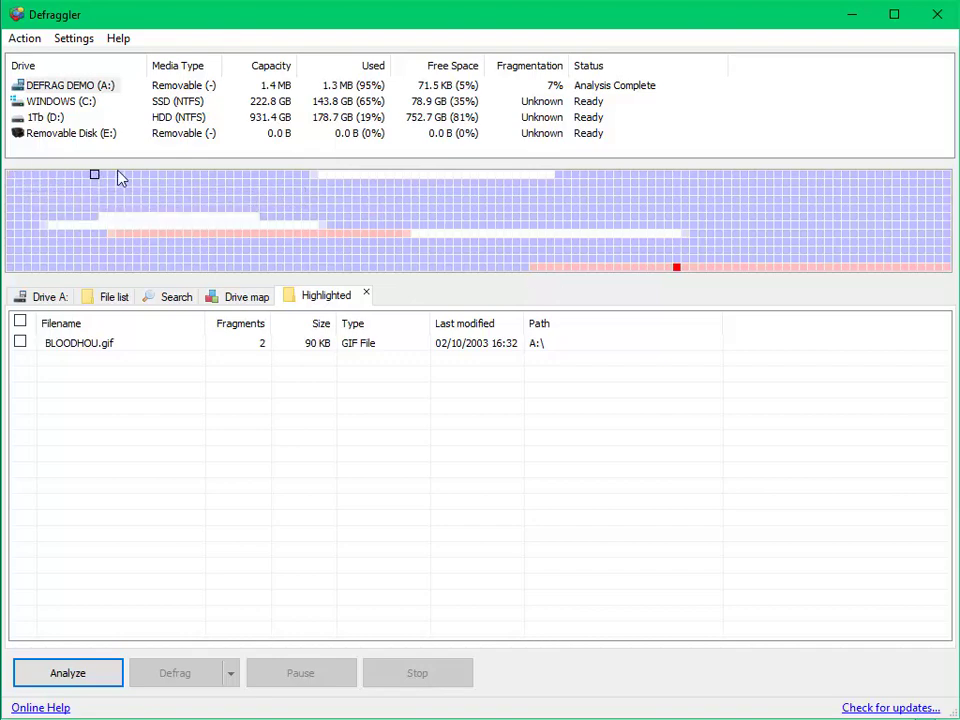
pyautogui.moveTo(237, 177)
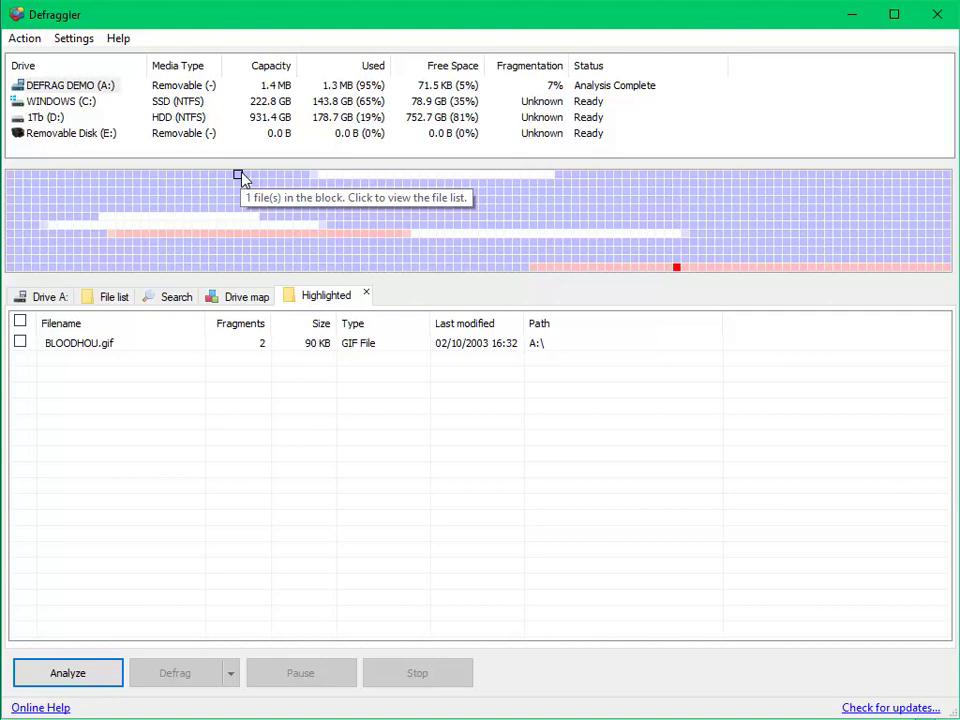
pyautogui.moveTo(143, 182)
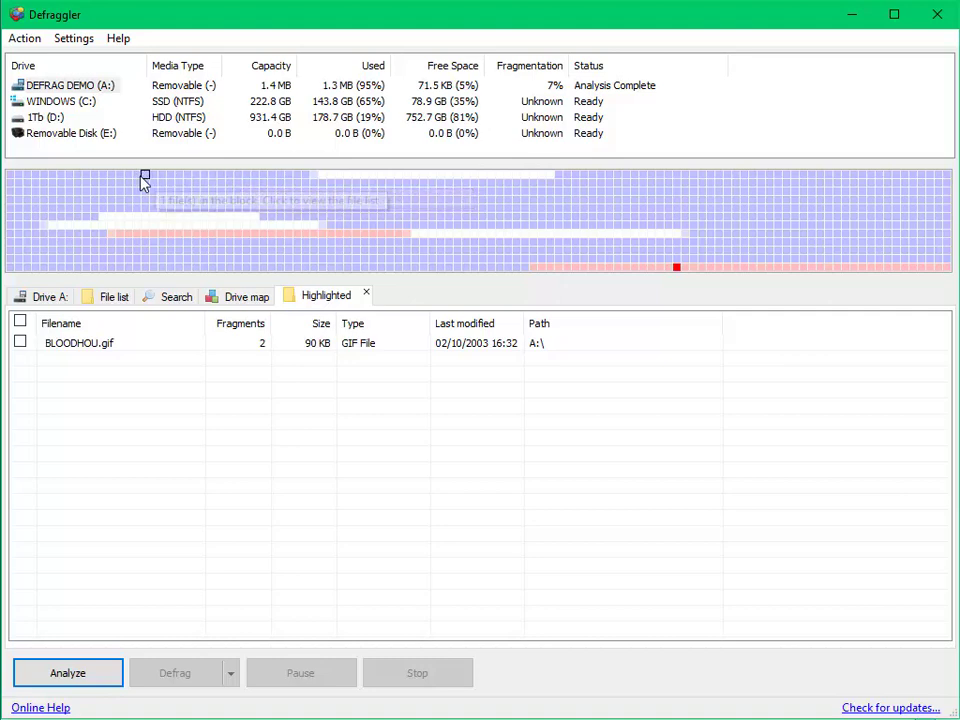
pyautogui.moveTo(190, 178)
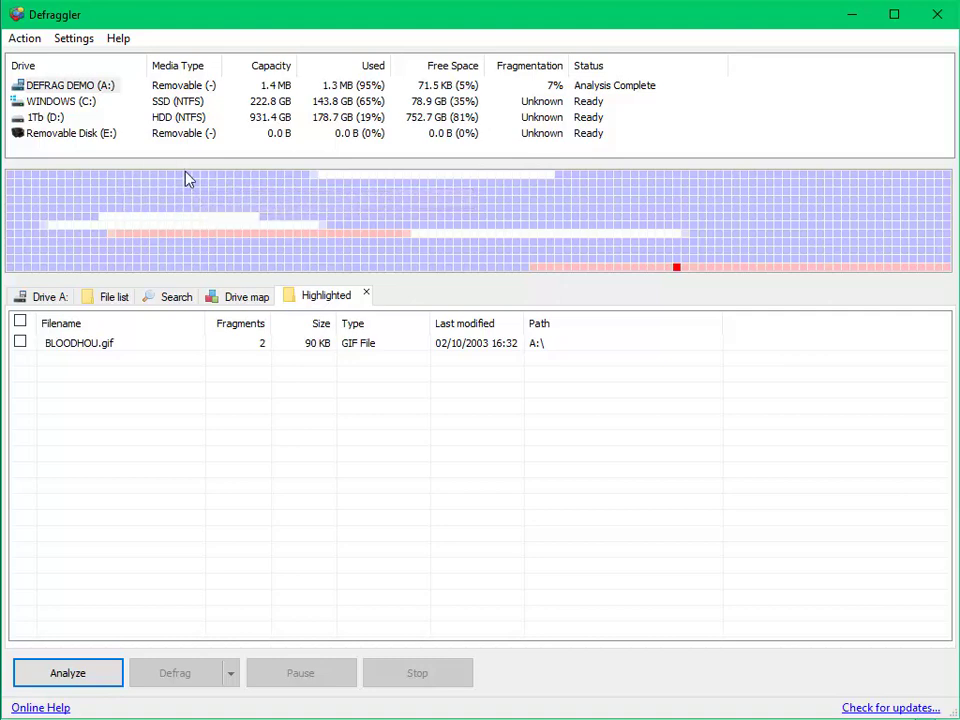
pyautogui.moveTo(188, 180)
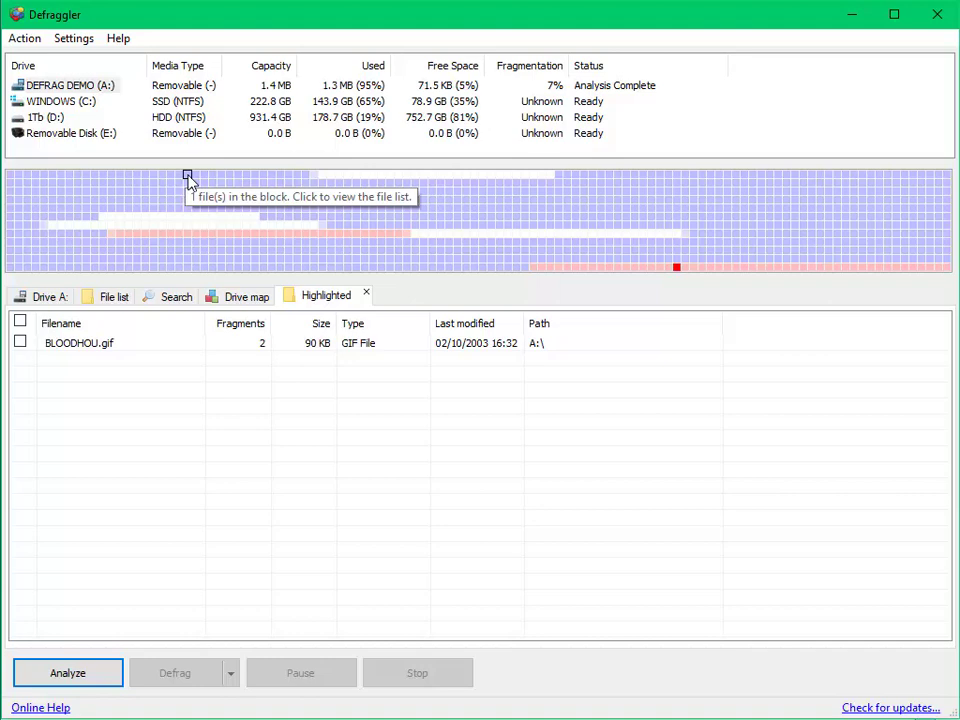
# - Return to the drive A: summary and start defragmenting the drive
pyautogui.click(47, 296)
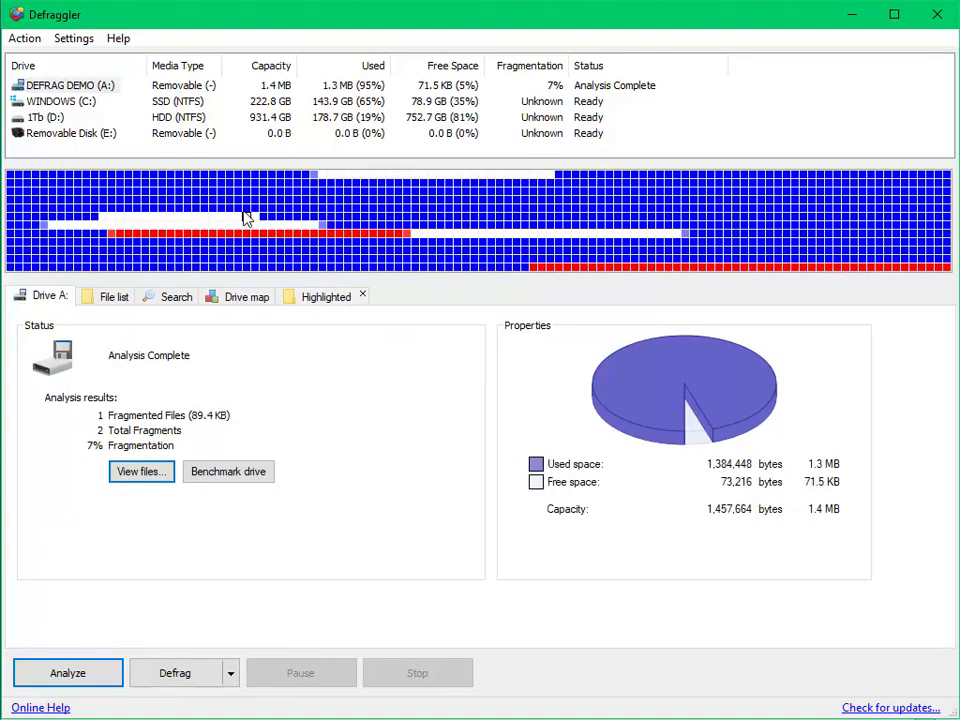
pyautogui.moveTo(163, 235)
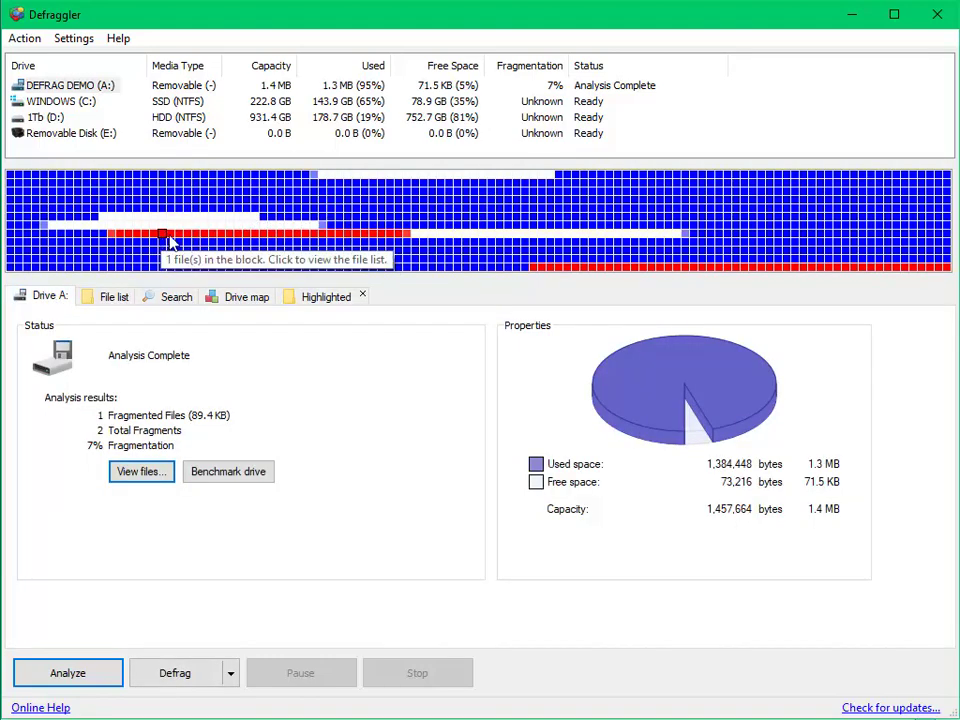
pyautogui.moveTo(380, 238)
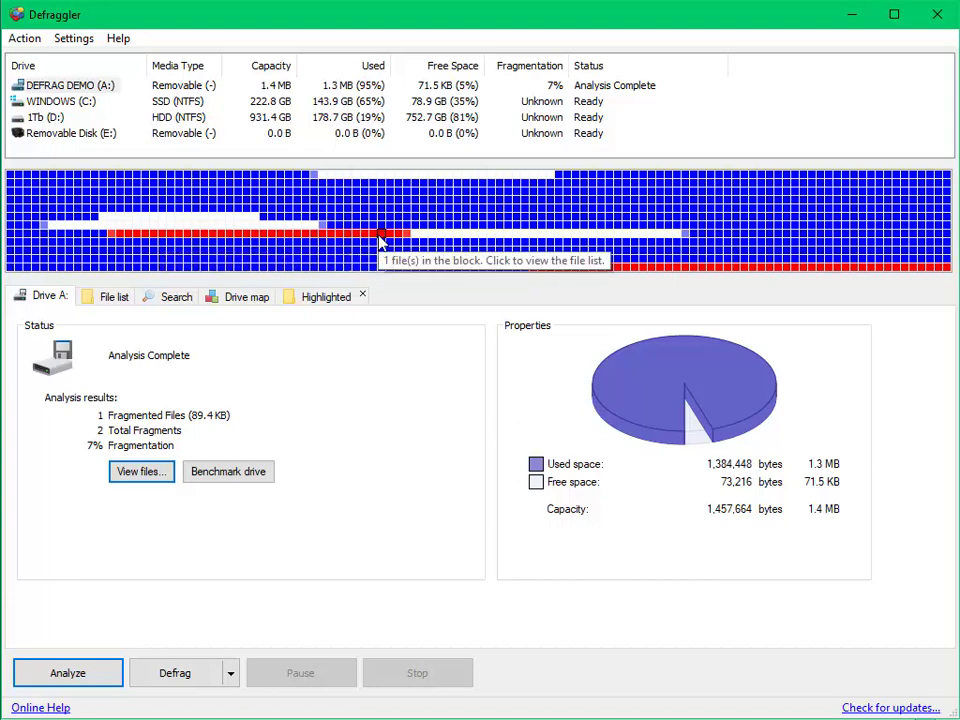
pyautogui.moveTo(205, 237)
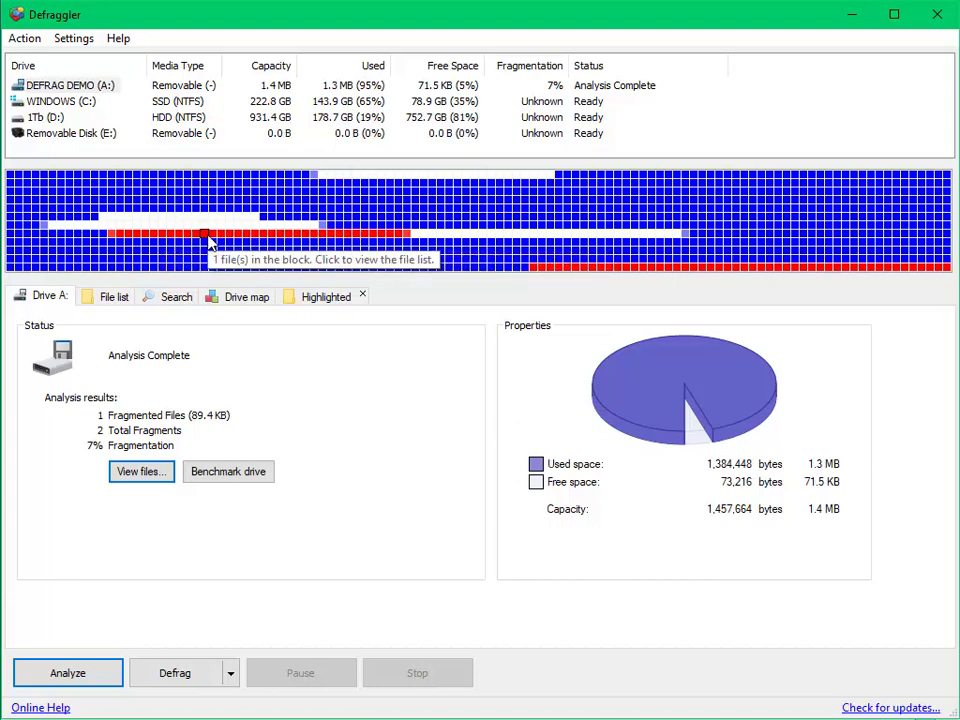
pyautogui.moveTo(221, 237)
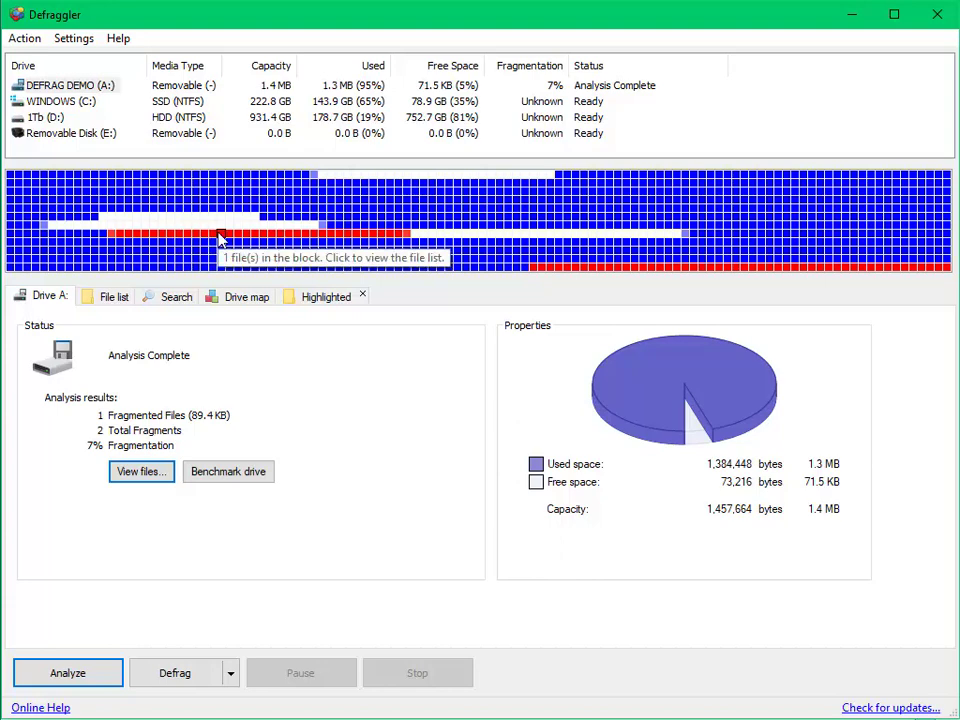
pyautogui.moveTo(113, 240)
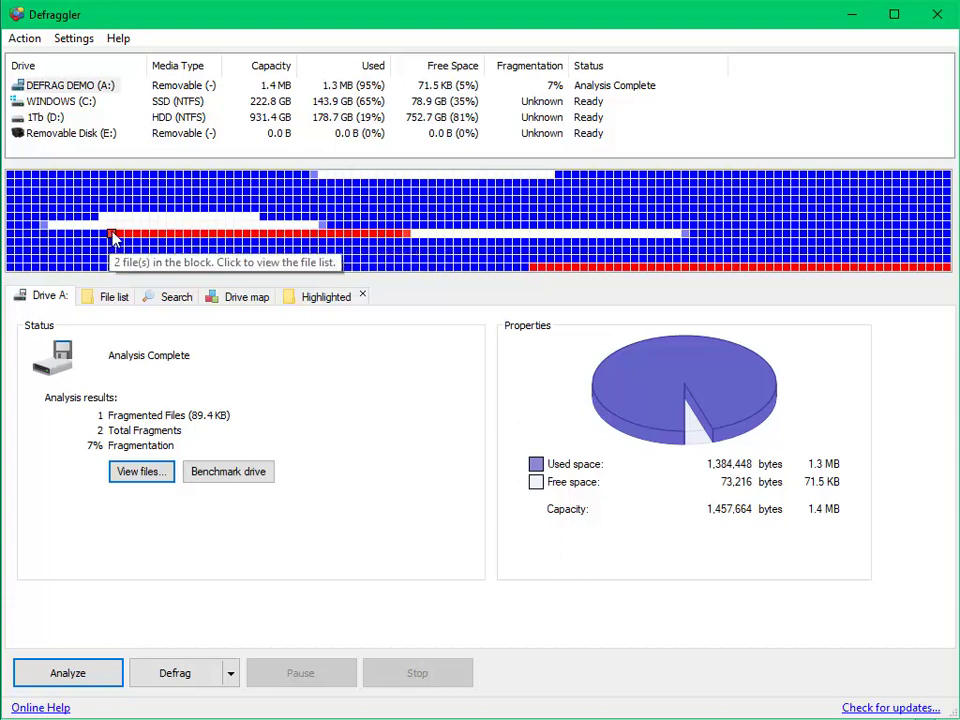
pyautogui.moveTo(198, 238)
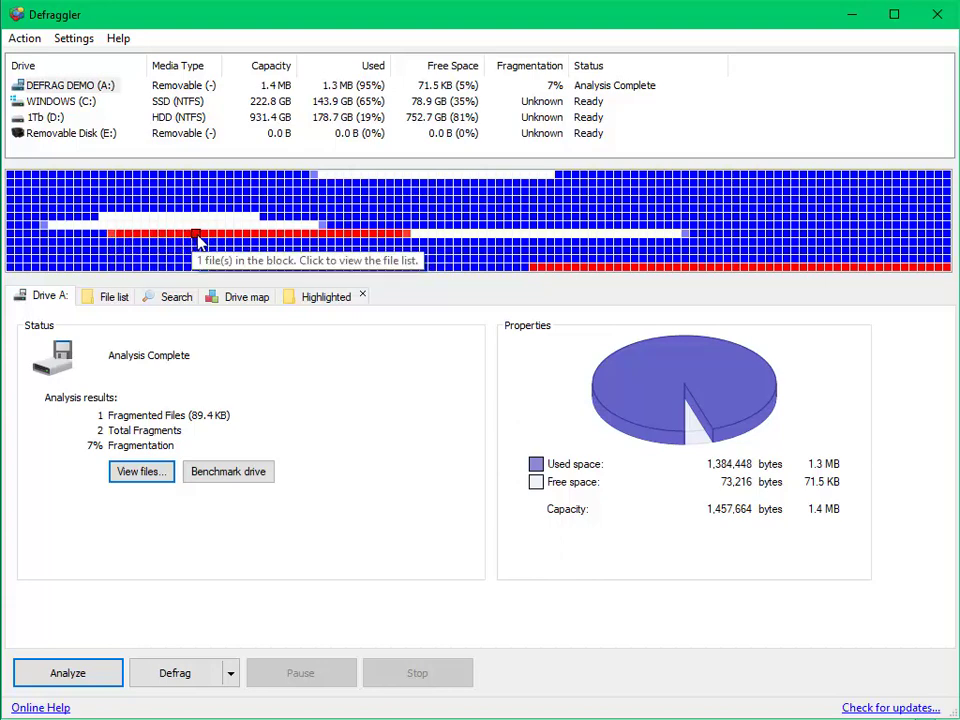
pyautogui.moveTo(351, 238)
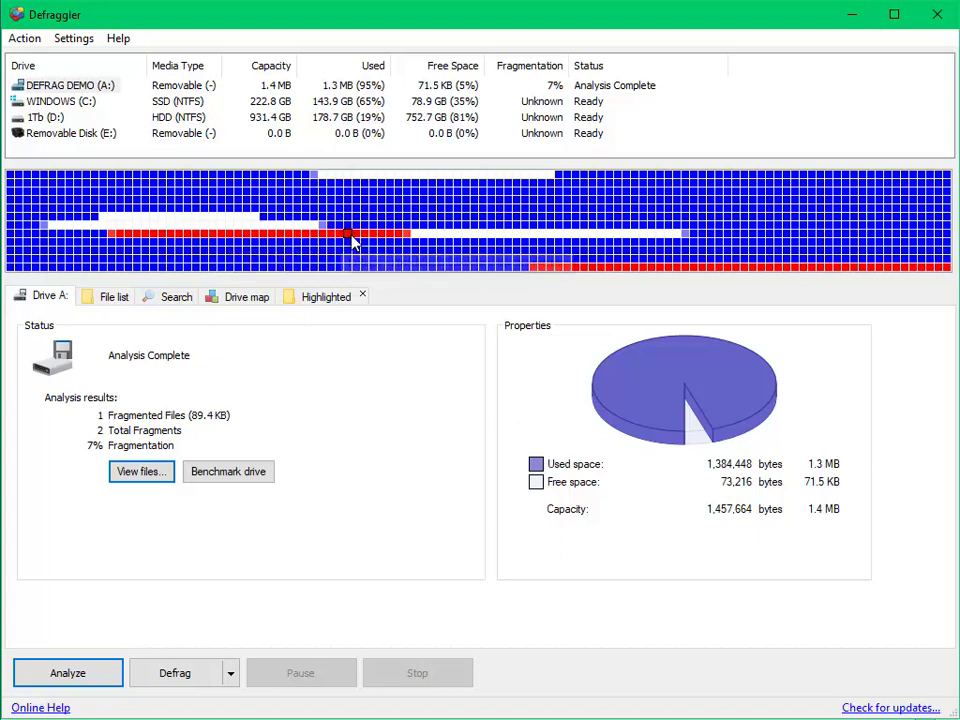
pyautogui.moveTo(405, 237)
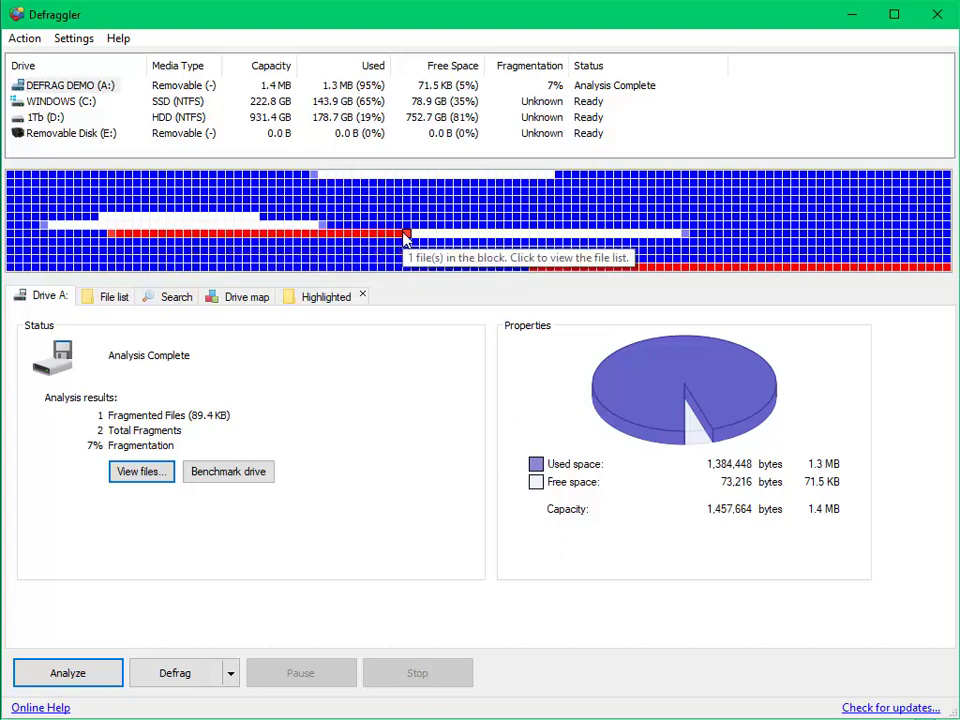
pyautogui.moveTo(533, 268)
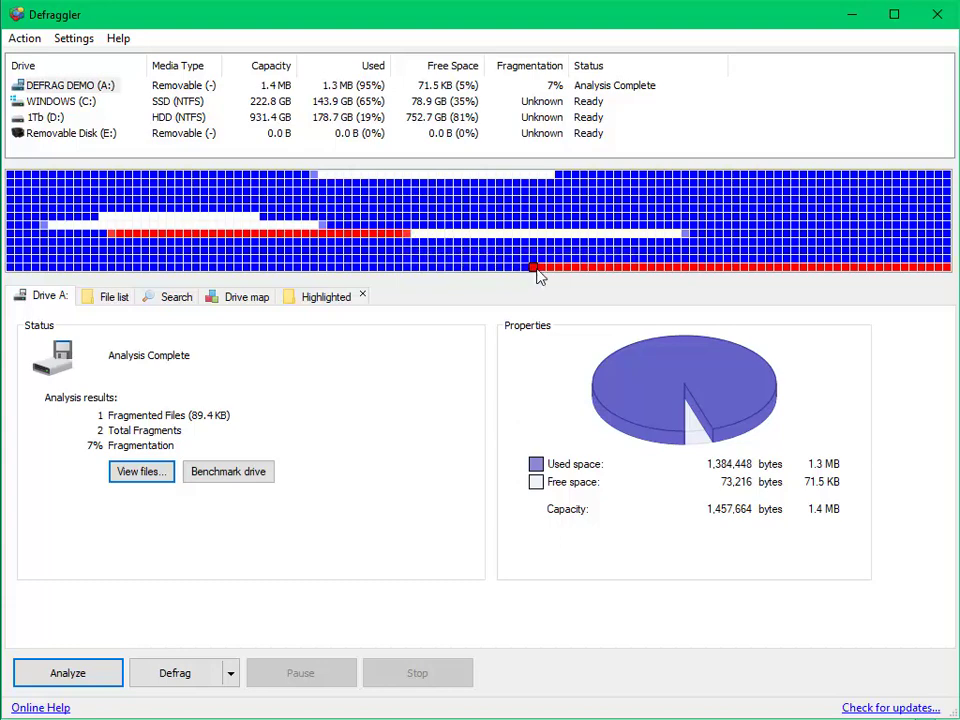
pyautogui.moveTo(570, 270)
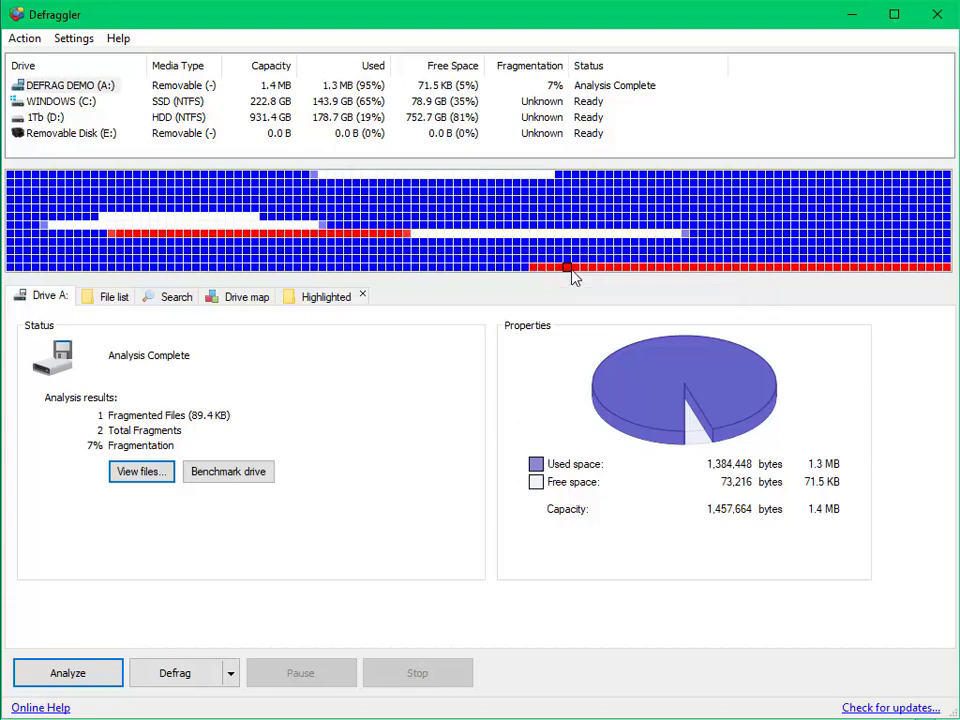
pyautogui.moveTo(712, 270)
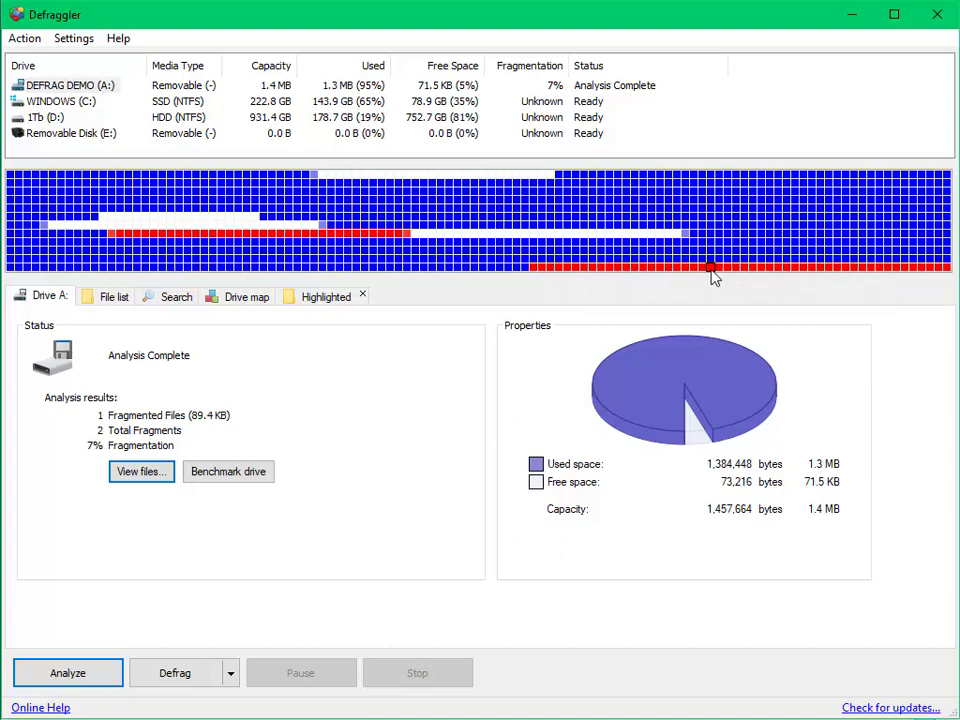
pyautogui.moveTo(725, 272)
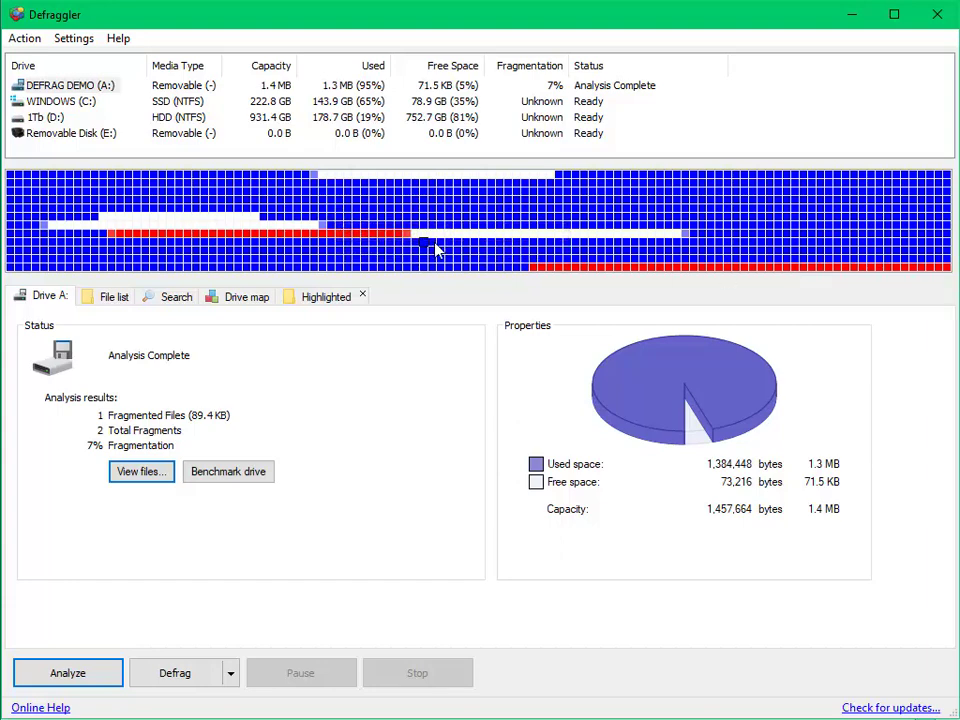
pyautogui.moveTo(458, 236)
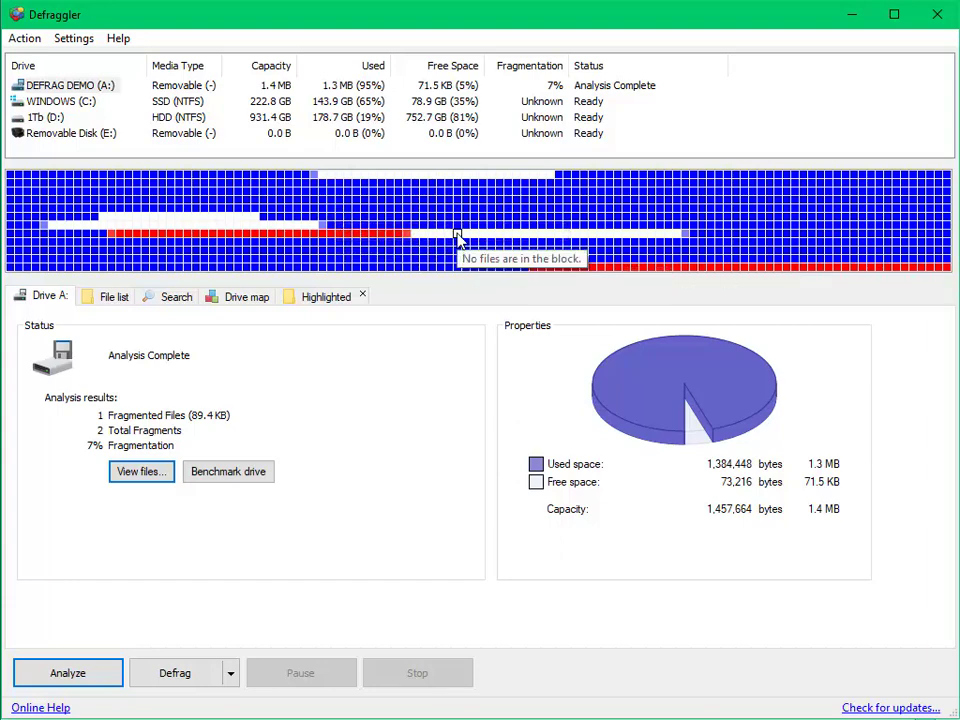
pyautogui.moveTo(453, 237)
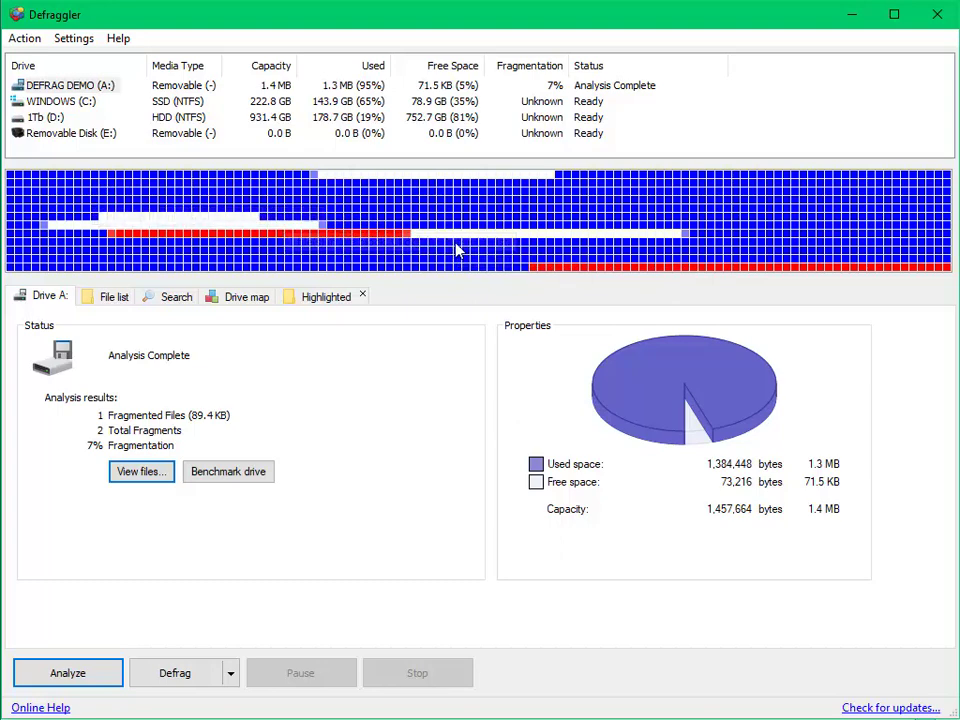
pyautogui.moveTo(488, 265)
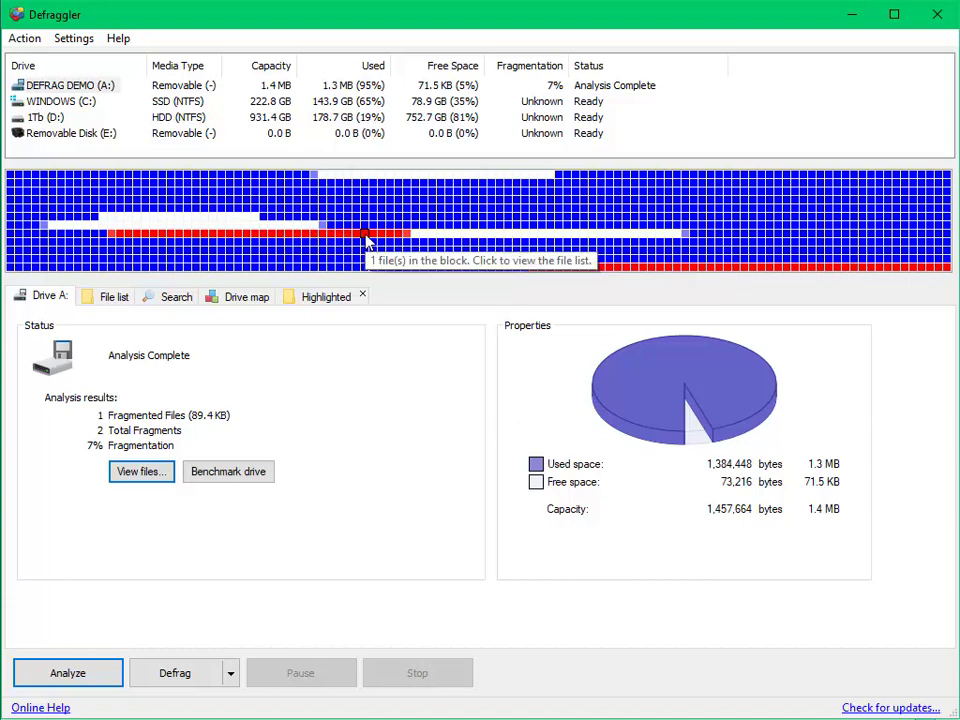
pyautogui.moveTo(368, 204)
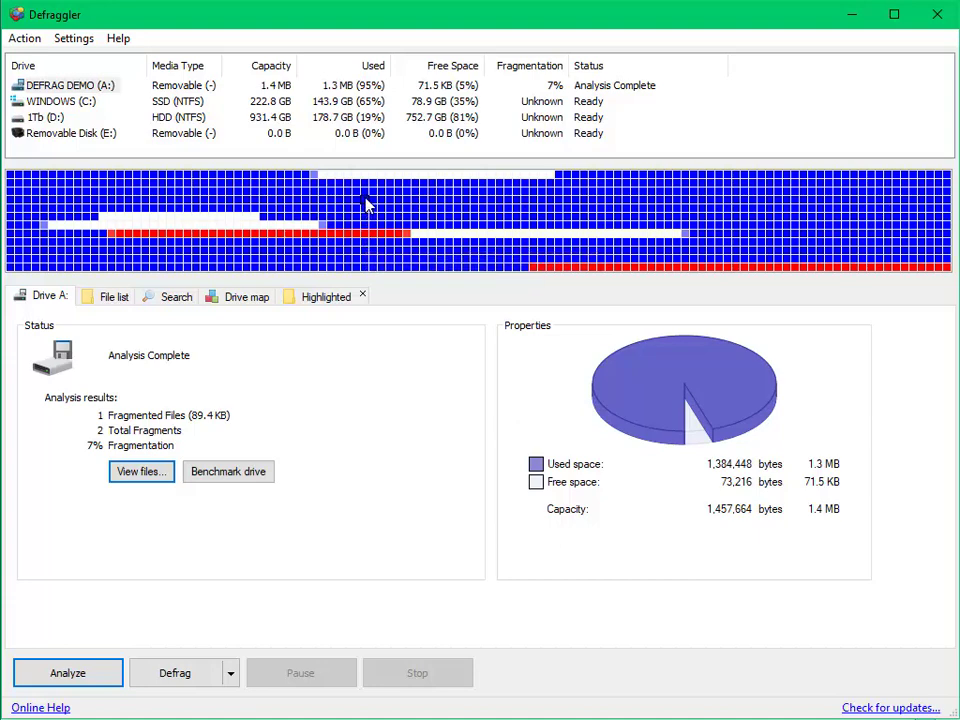
pyautogui.moveTo(532, 262)
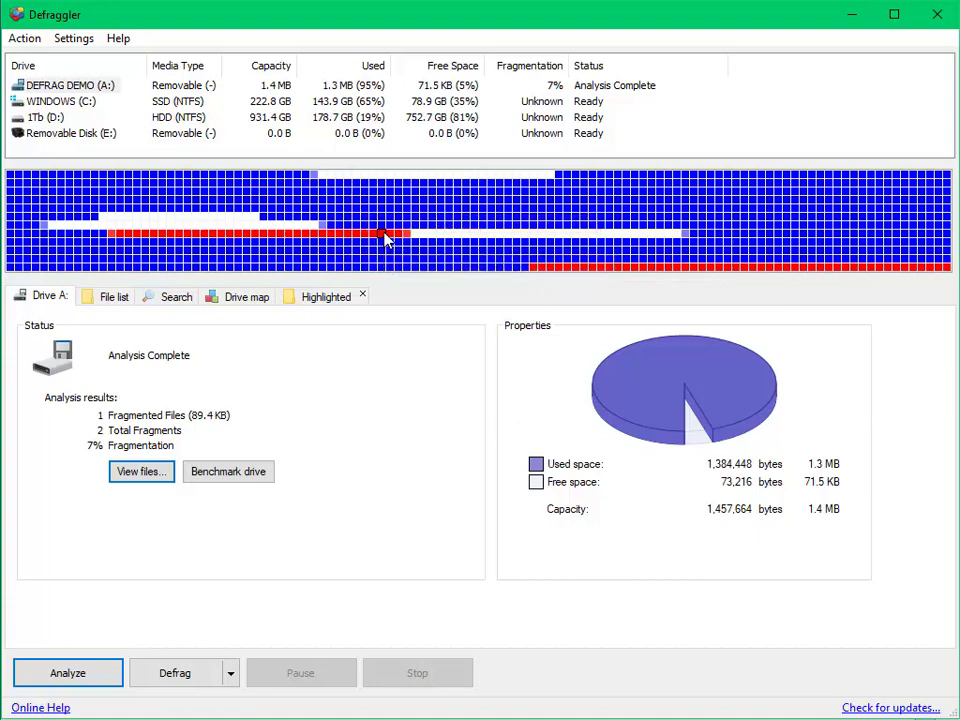
pyautogui.moveTo(545, 270)
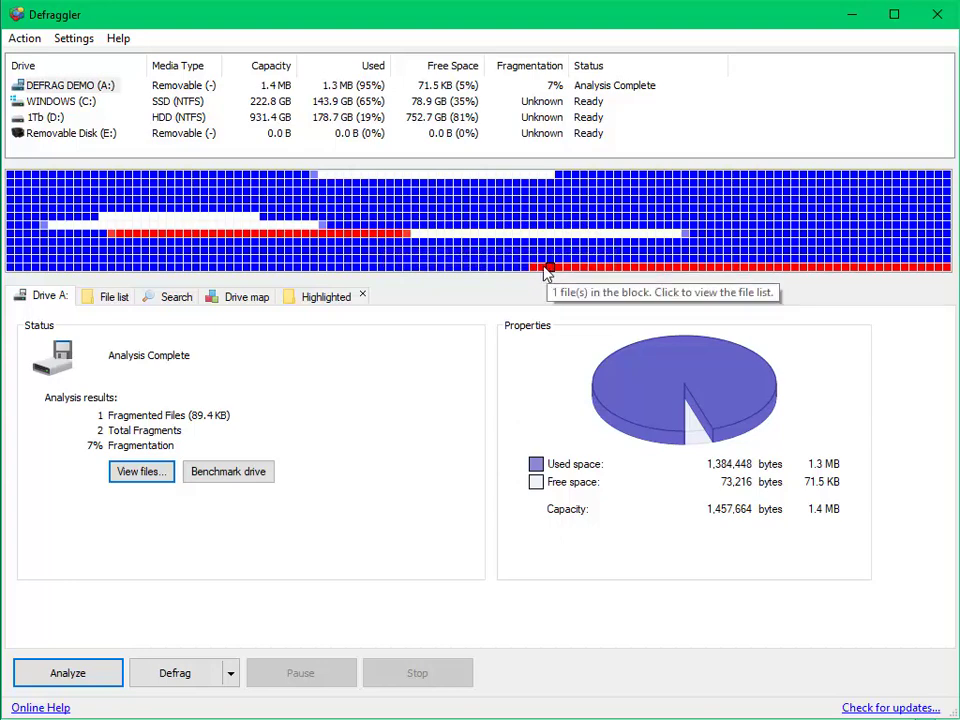
pyautogui.moveTo(565, 270)
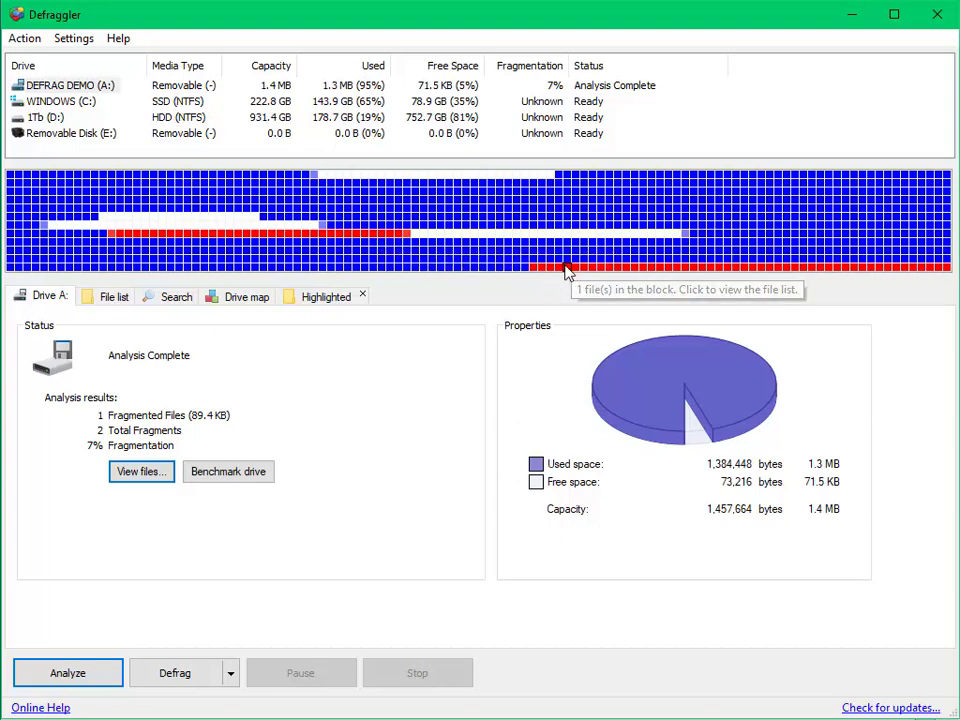
pyautogui.moveTo(558, 270)
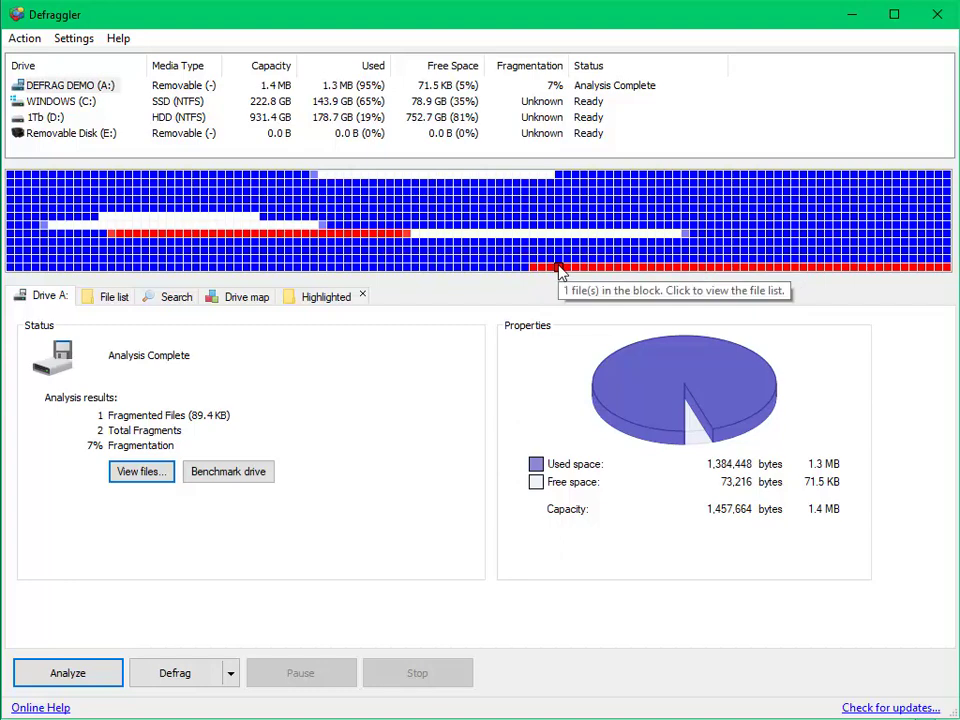
pyautogui.moveTo(523, 293)
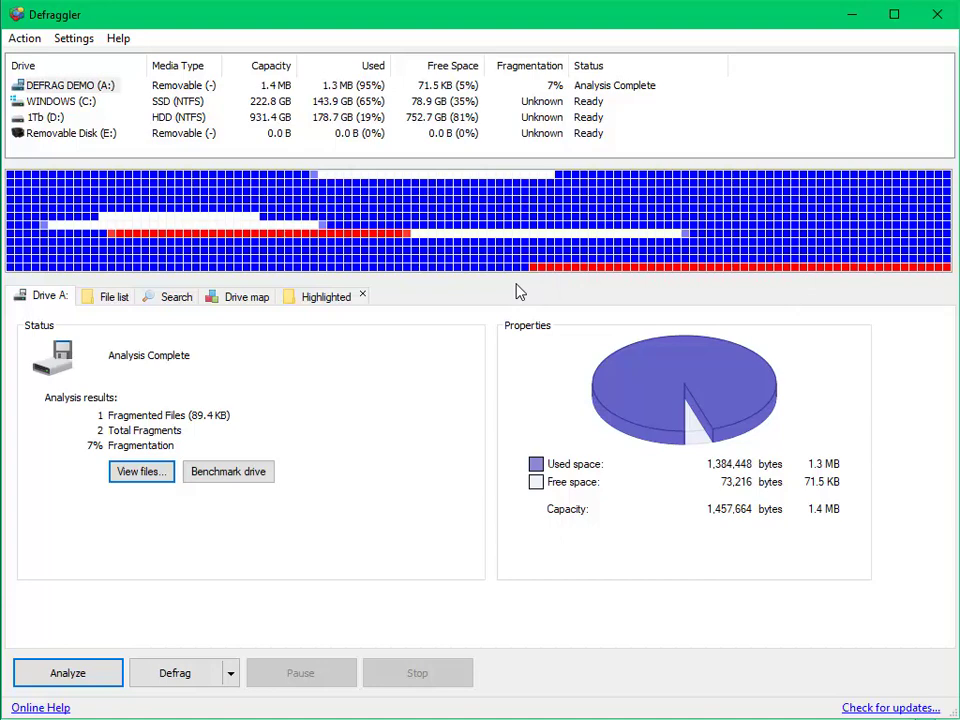
pyautogui.moveTo(364, 418)
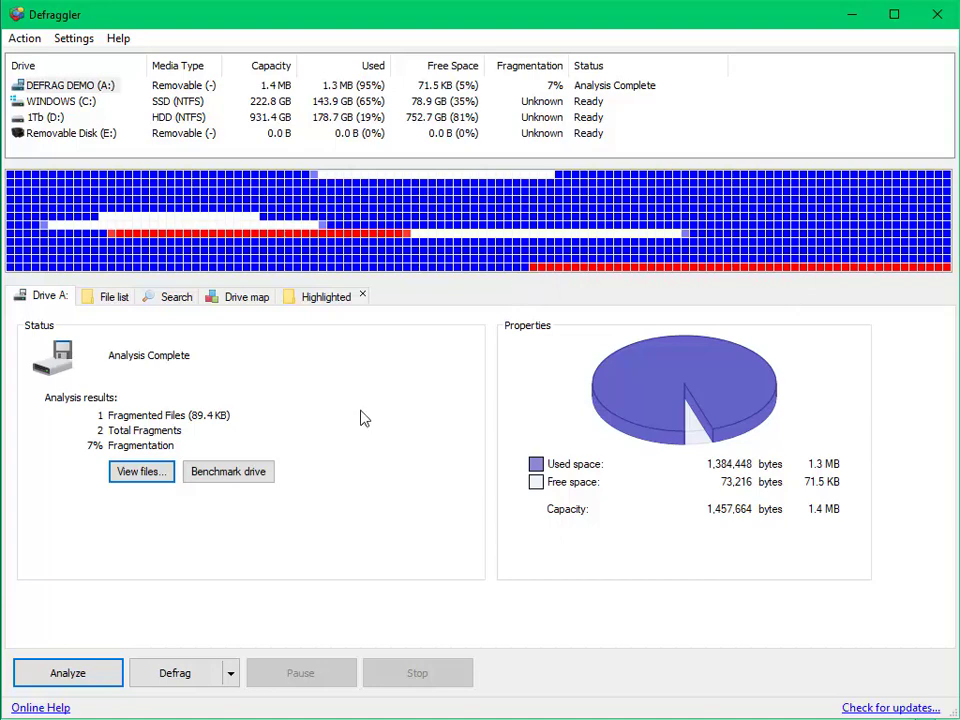
pyautogui.moveTo(390, 458)
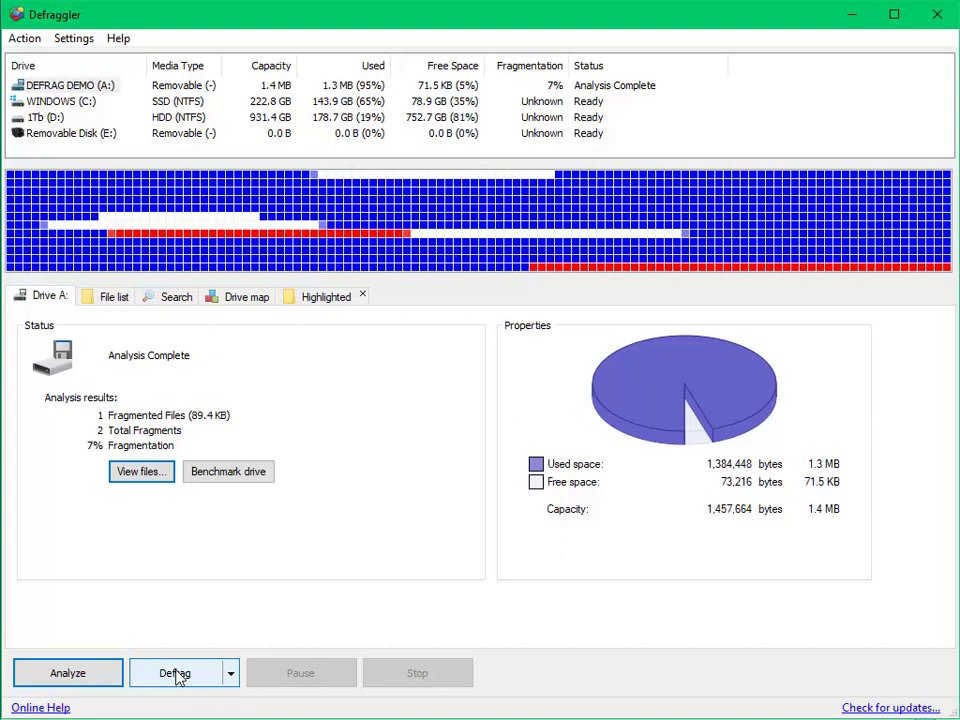
pyautogui.click(175, 672)
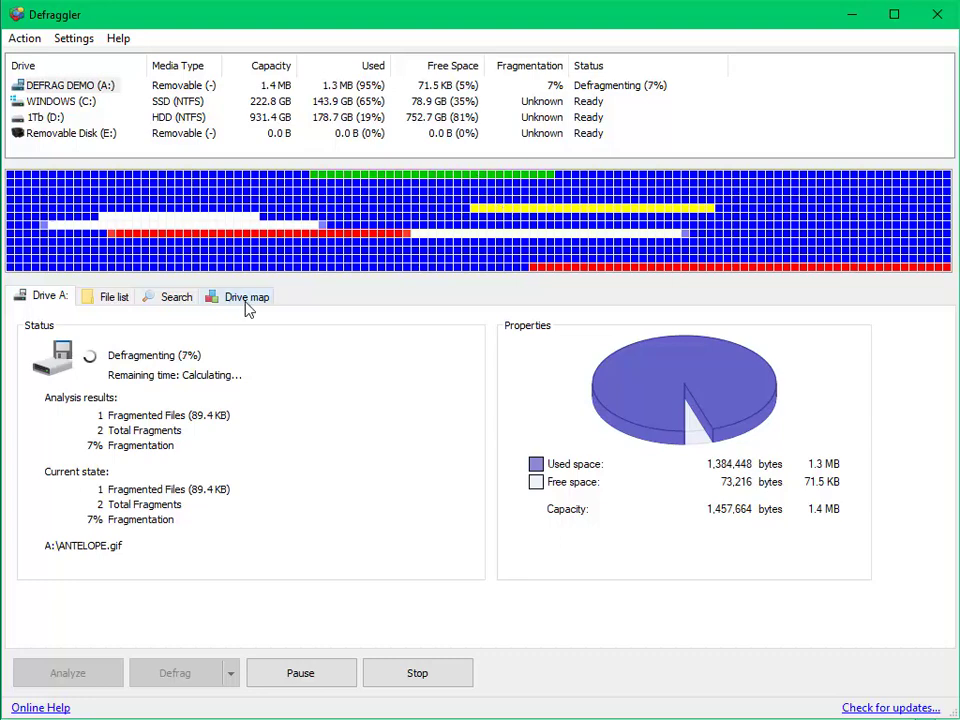
# - Show the drive map colour legend while drive A: defragments
pyautogui.click(245, 296)
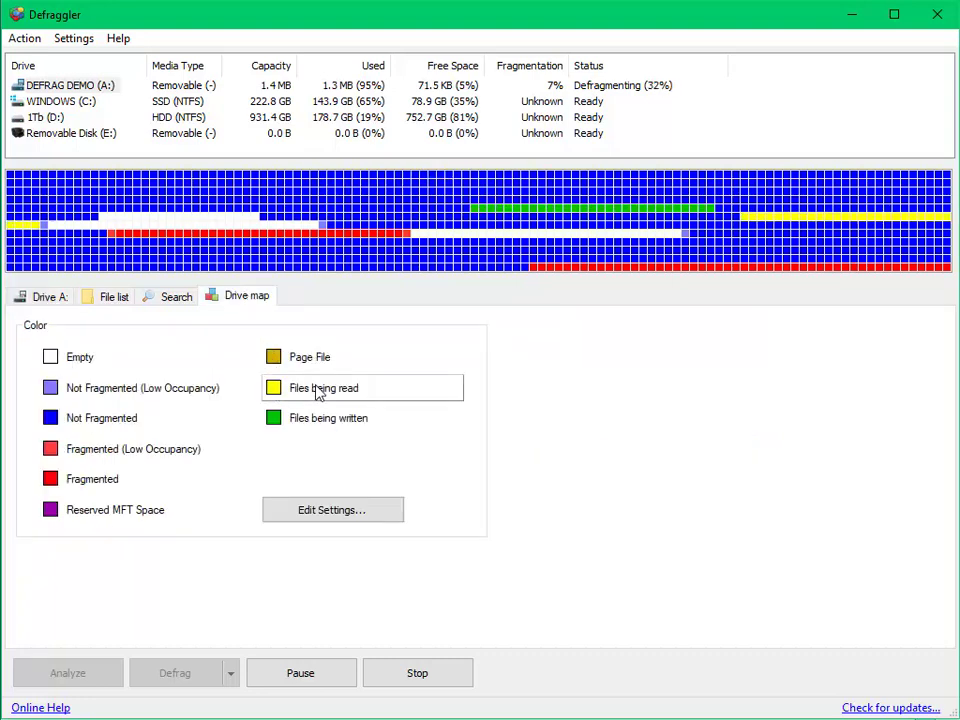
pyautogui.moveTo(251, 462)
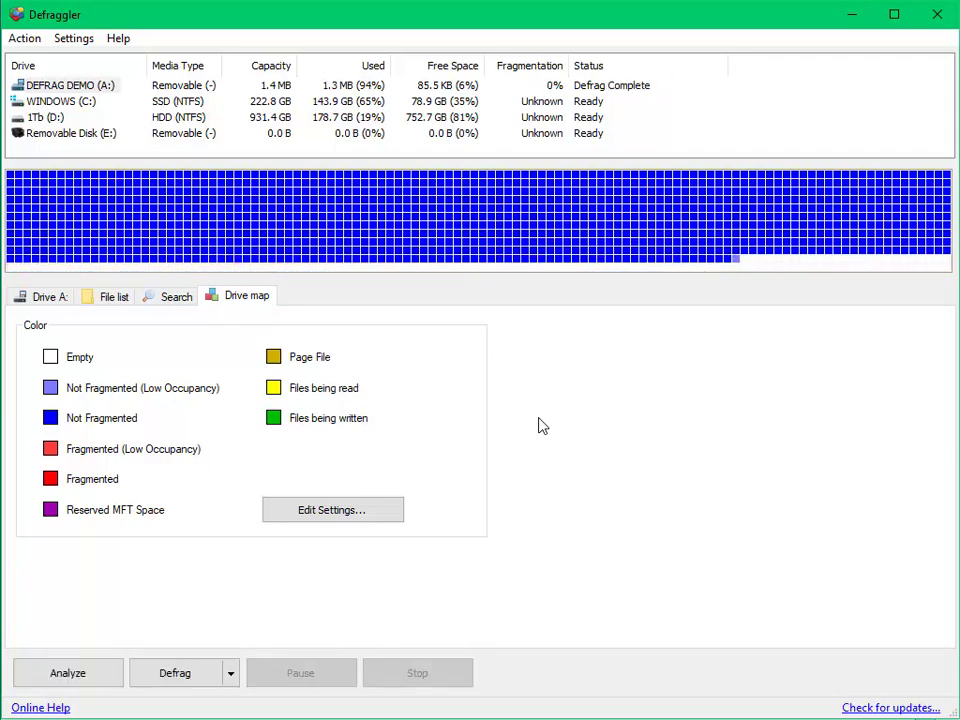
pyautogui.moveTo(552, 412)
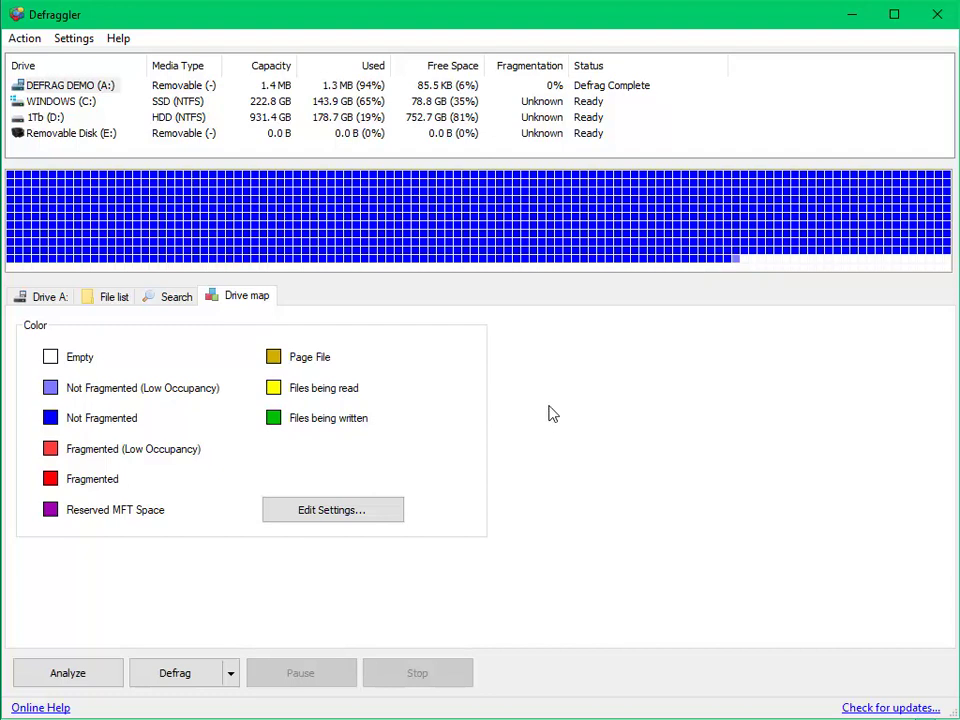
pyautogui.moveTo(138, 268)
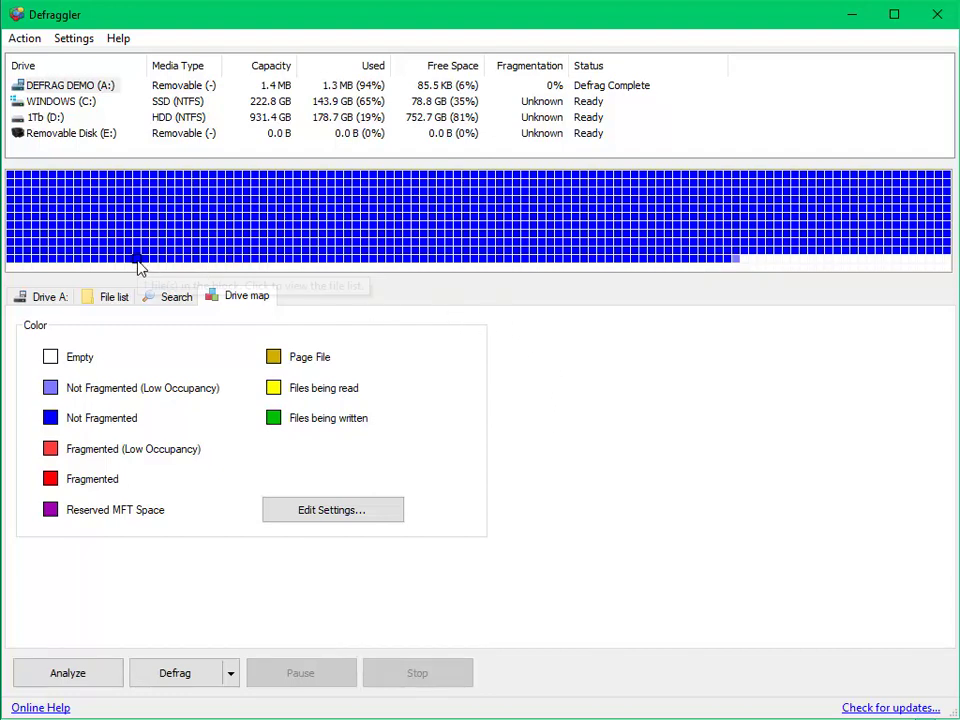
pyautogui.moveTo(268, 262)
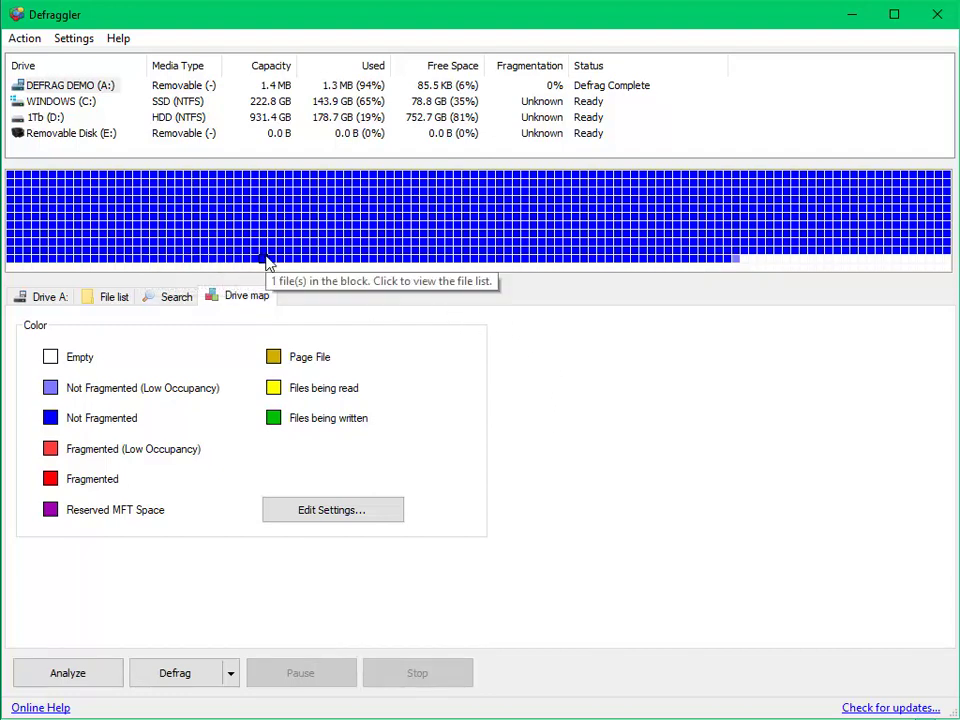
pyautogui.moveTo(557, 361)
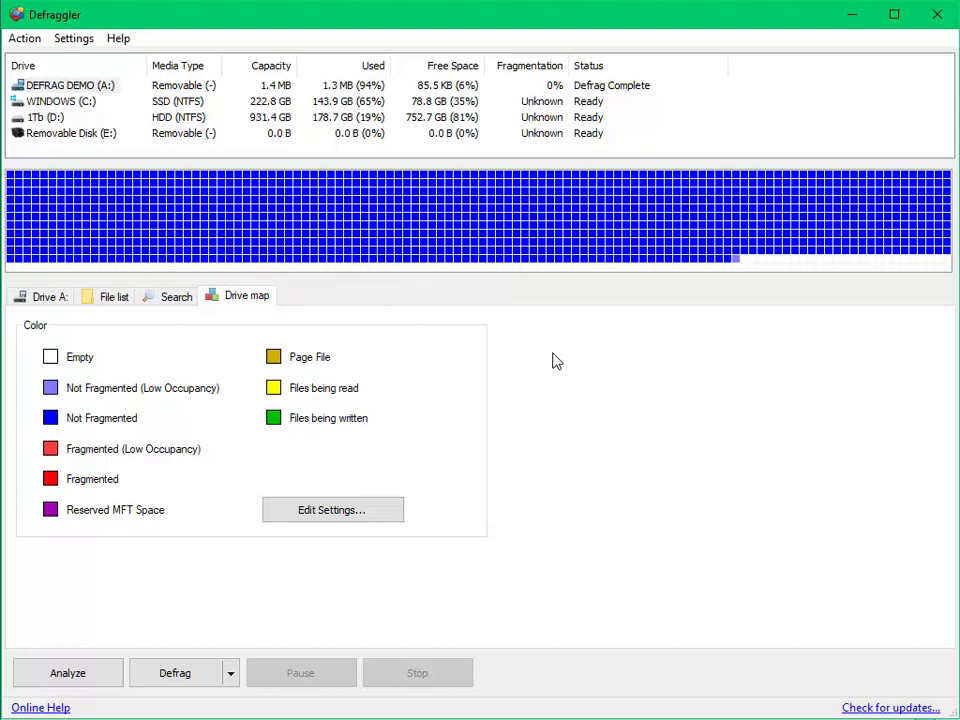